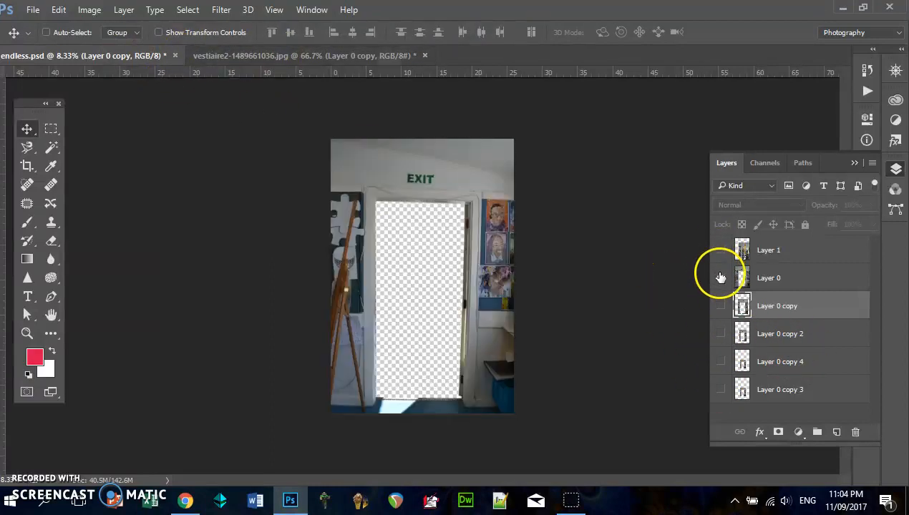
- Show only Layer 0 in the hallway document and open DSC_0019.JPG from the tutorials folder
left_click(721, 278)
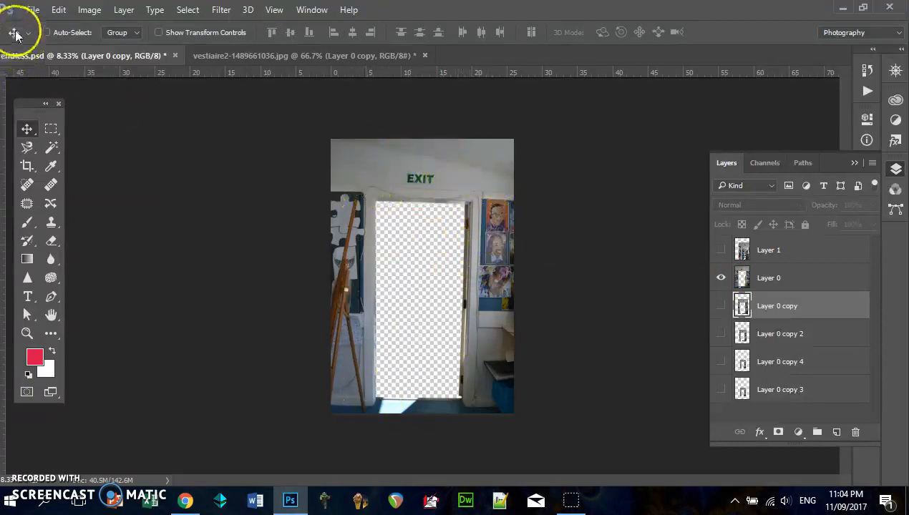
left_click(33, 9)
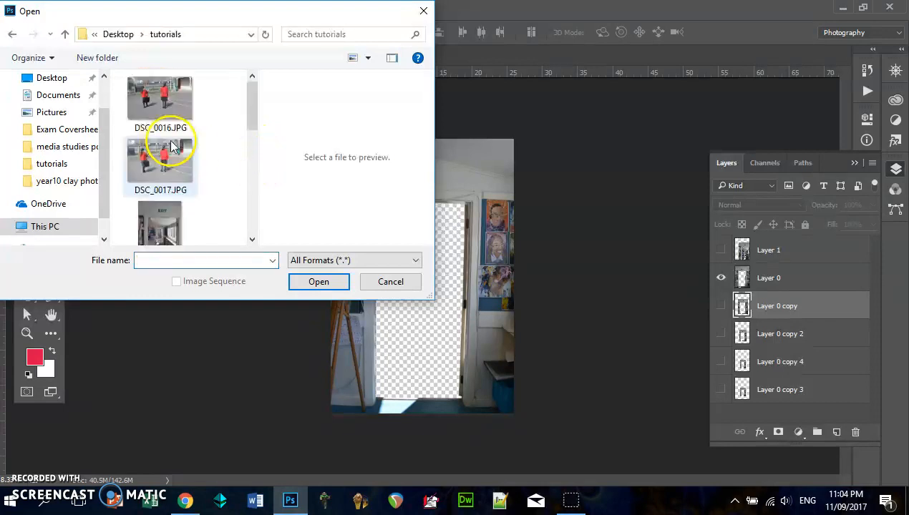
left_click(161, 148)
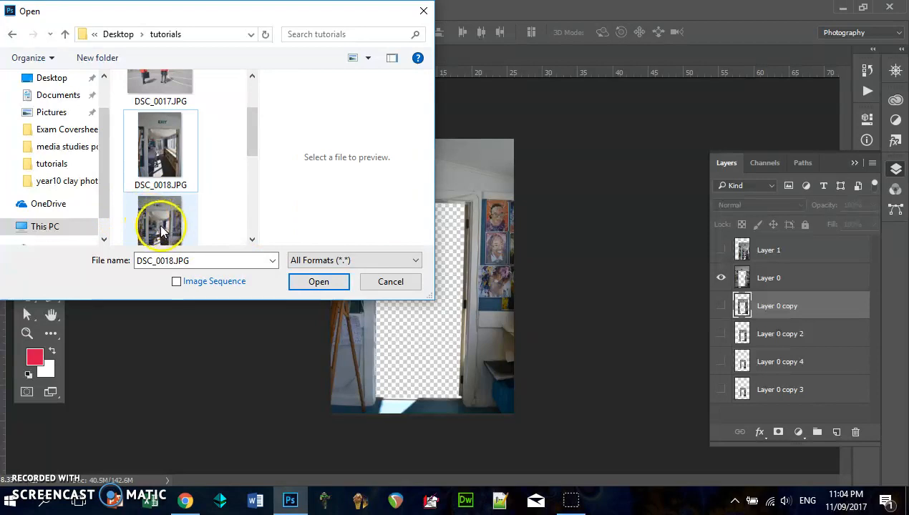
left_click(319, 281)
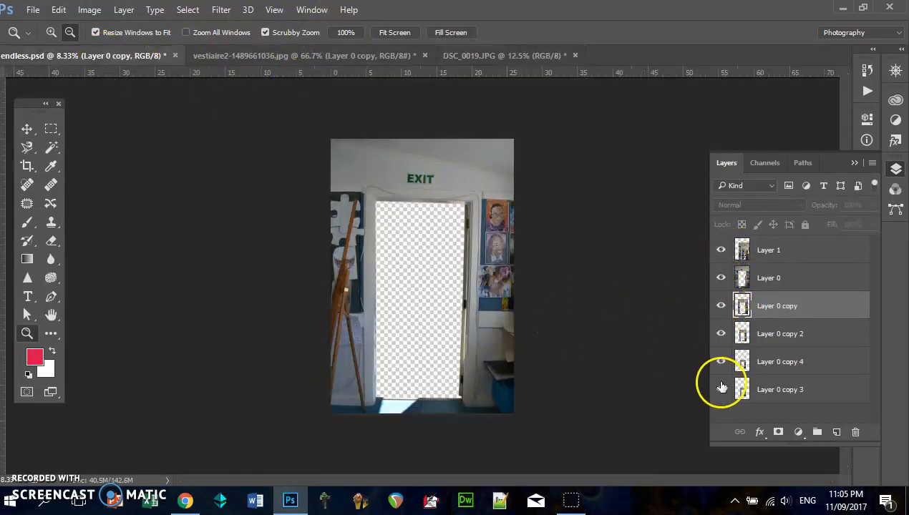
- Toggle visibility of Layer 0 copy 3, Layer 1 and Layer 0 copy to compare the repeats
left_click(721, 390)
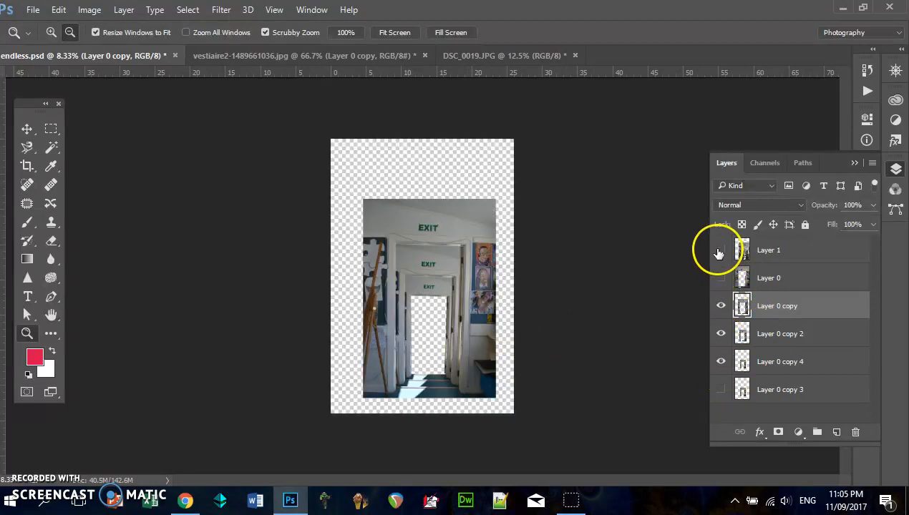
left_click(720, 278)
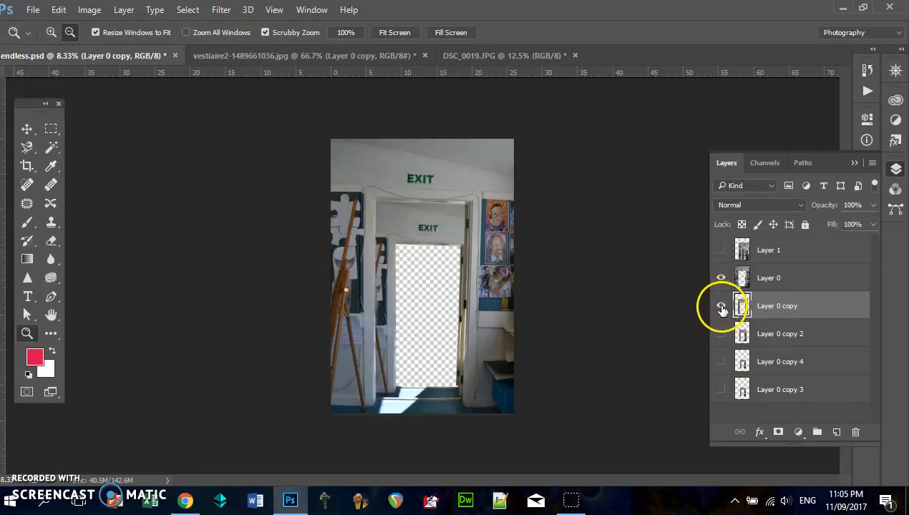
left_click(720, 306)
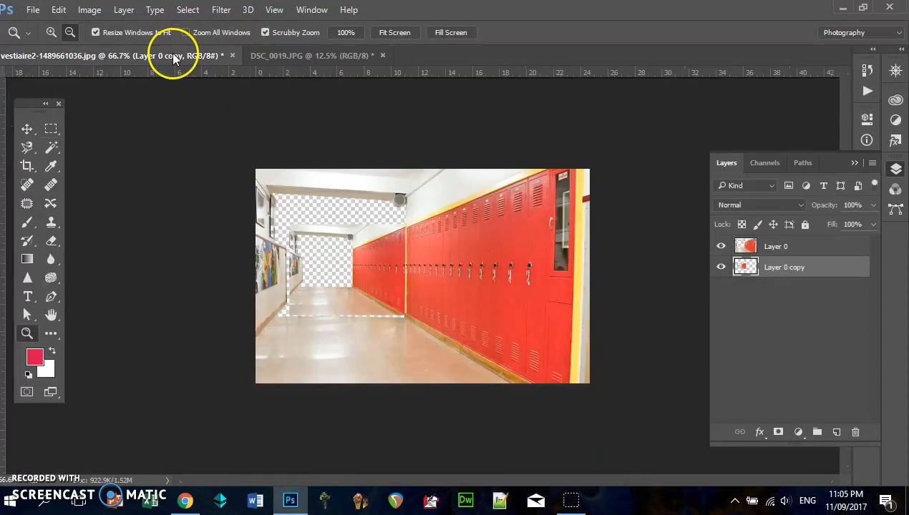
- Toggle Layer 0 visibility, revert the locker image, and bring up the DSC_0019 photo
left_click(721, 246)
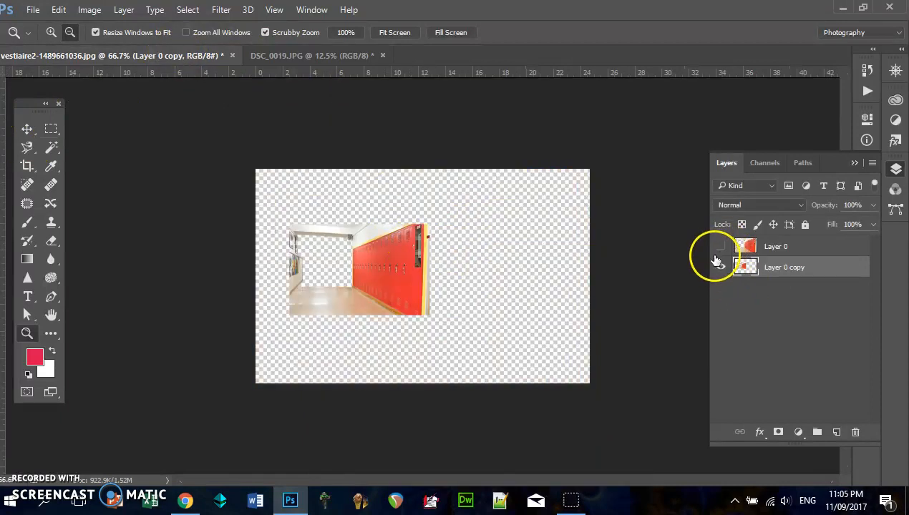
left_click(721, 246)
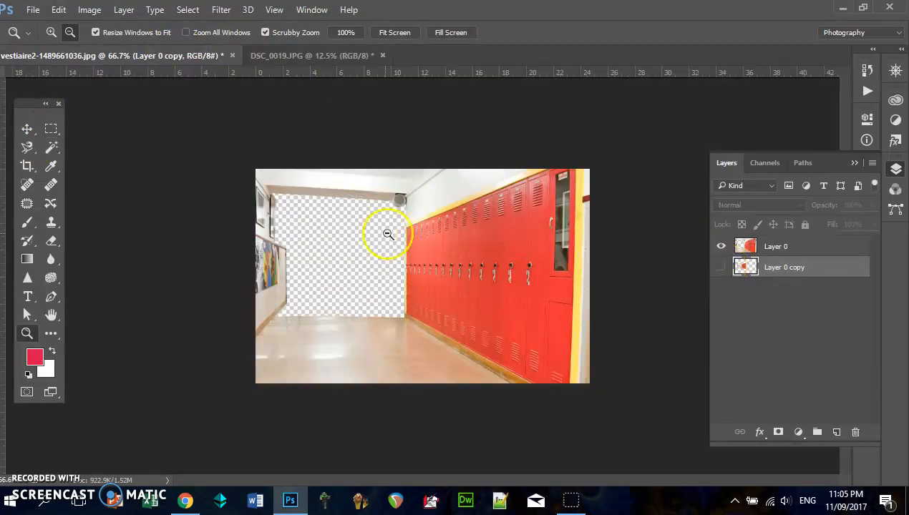
left_click(32, 9)
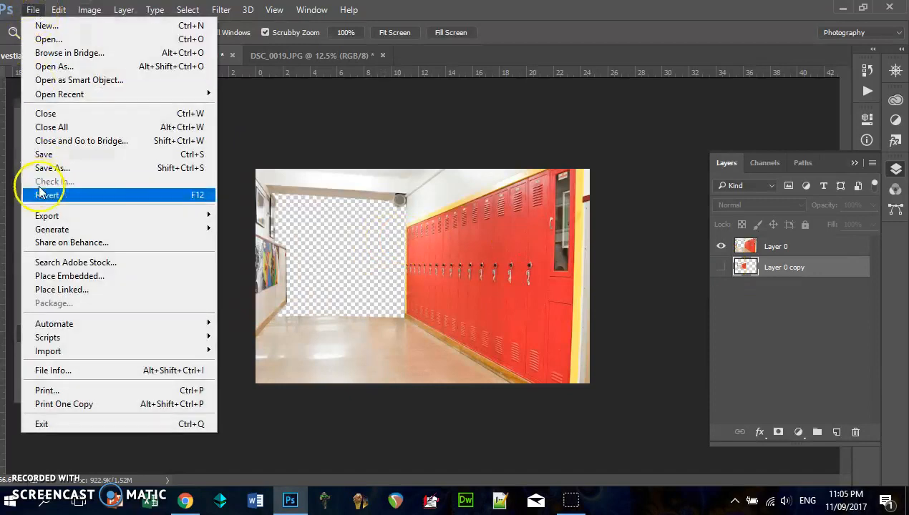
left_click(47, 195)
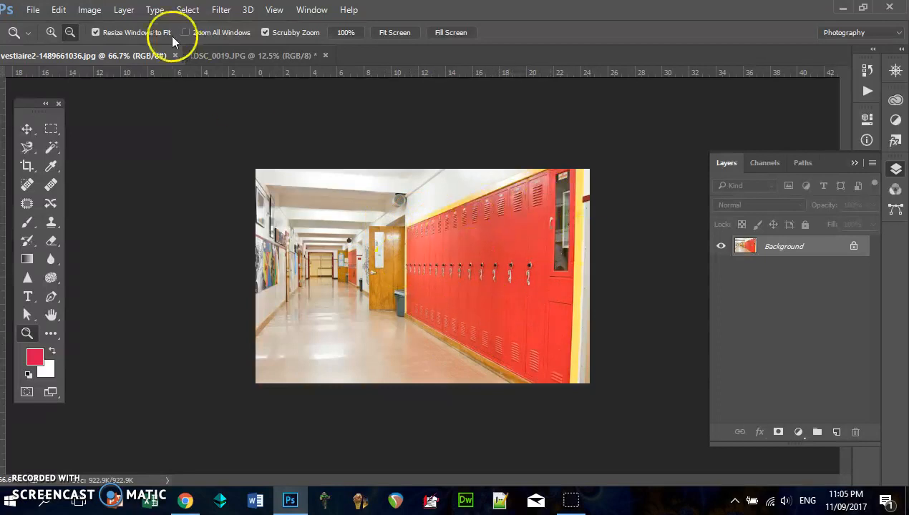
left_click(250, 55)
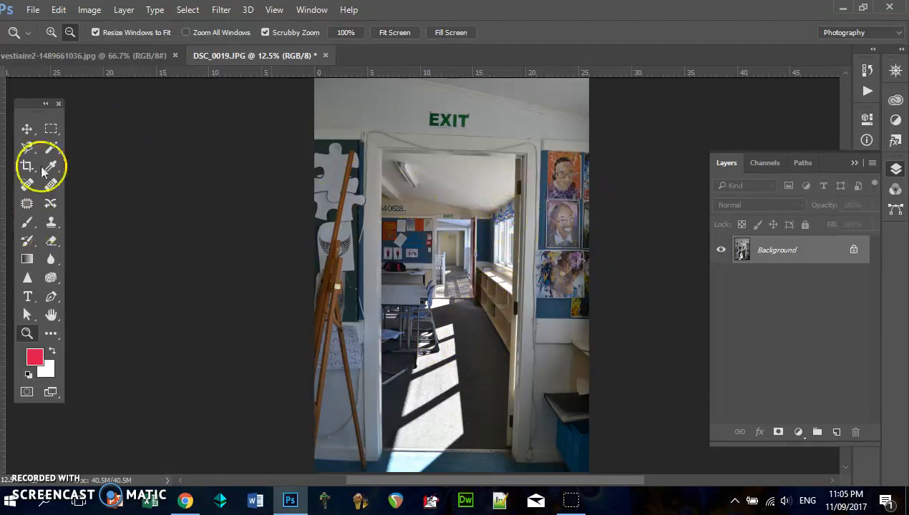
mouse_move(437, 122)
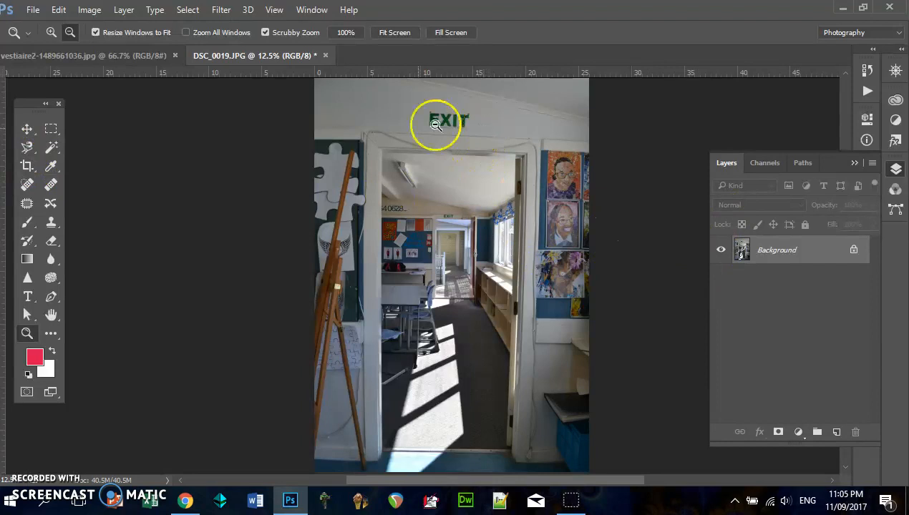
mouse_move(412, 106)
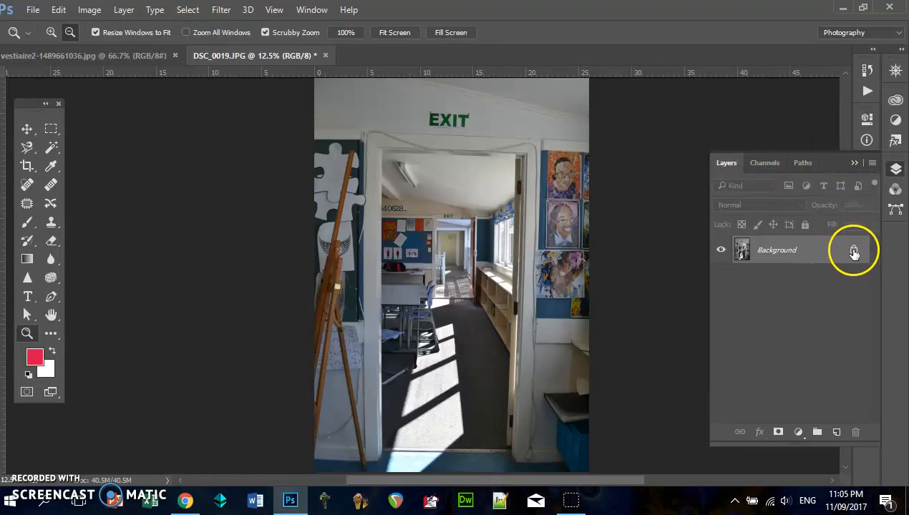
- Unlock the background as Layer 0 and apply Brightness/Contrast of 41 and 16
left_click(854, 250)
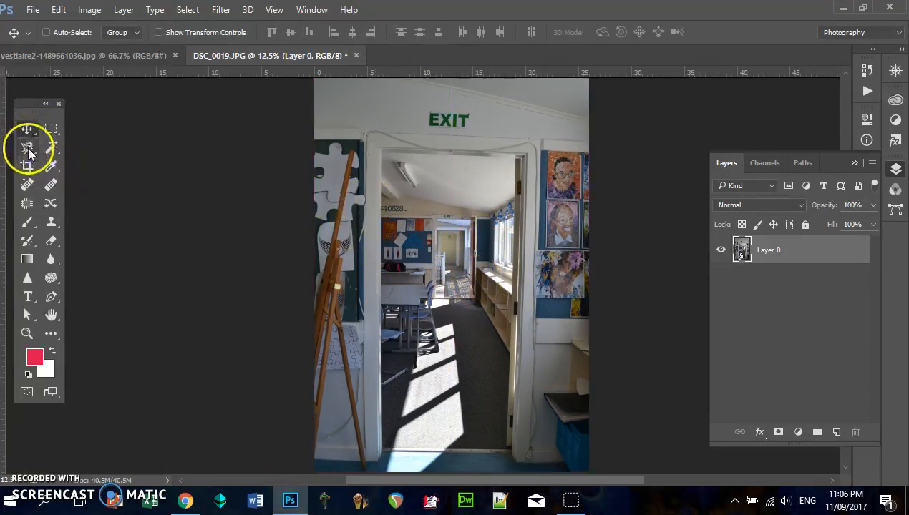
left_click(27, 148)
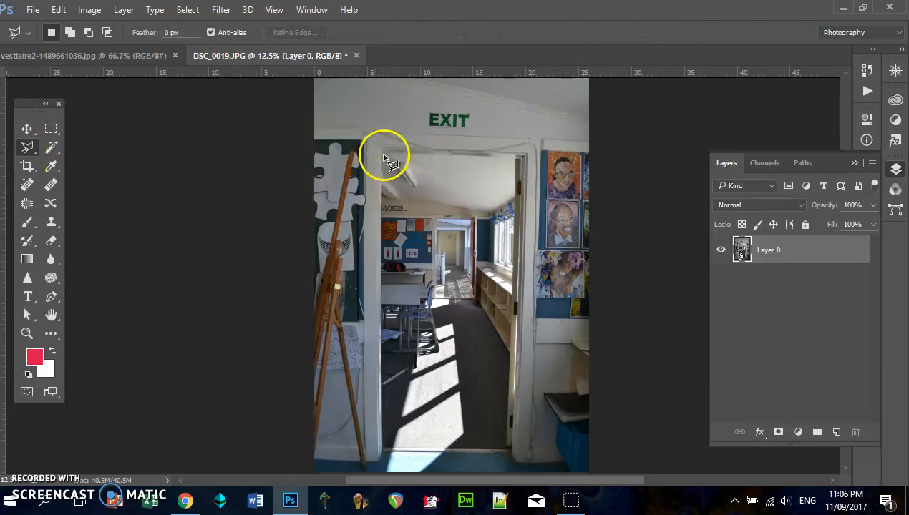
left_click(89, 9)
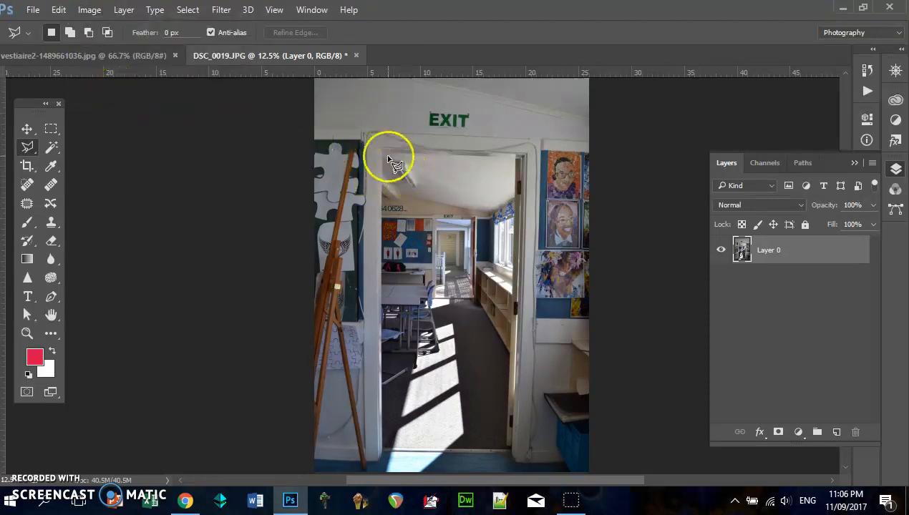
left_click(89, 9)
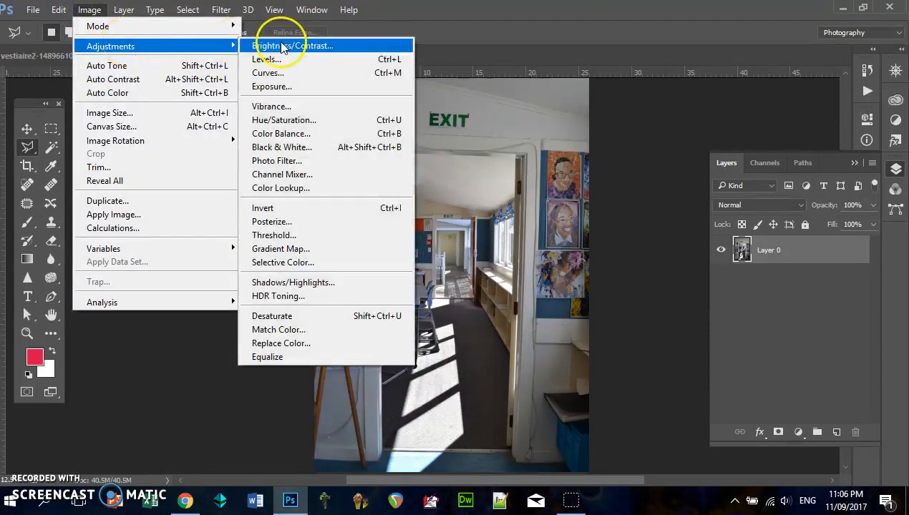
left_click(294, 45)
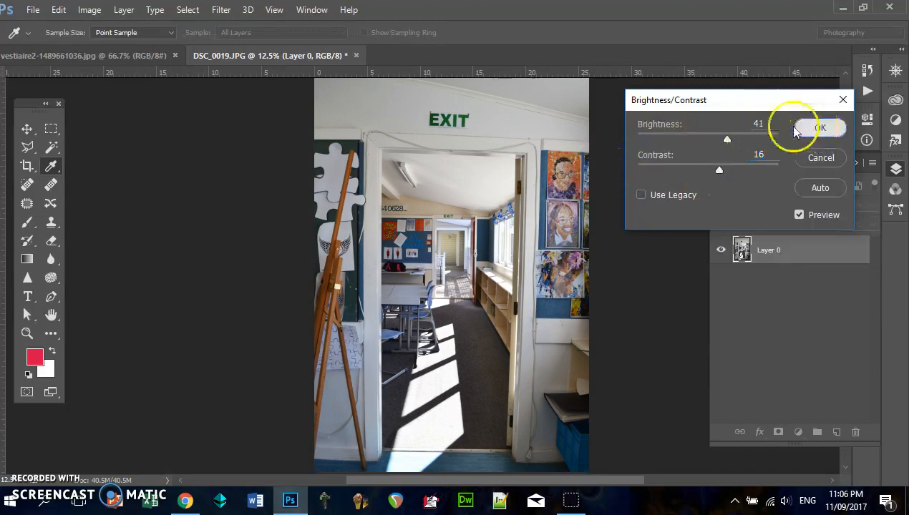
left_click(820, 127)
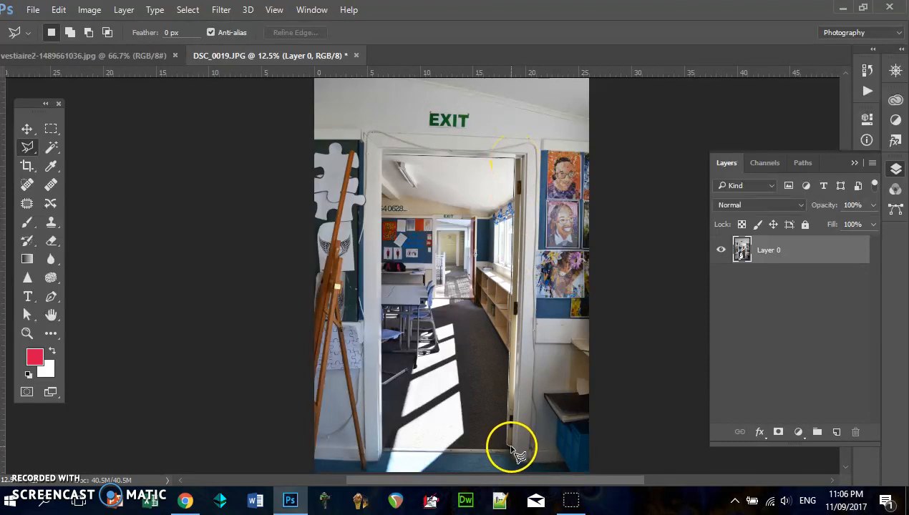
mouse_move(426, 449)
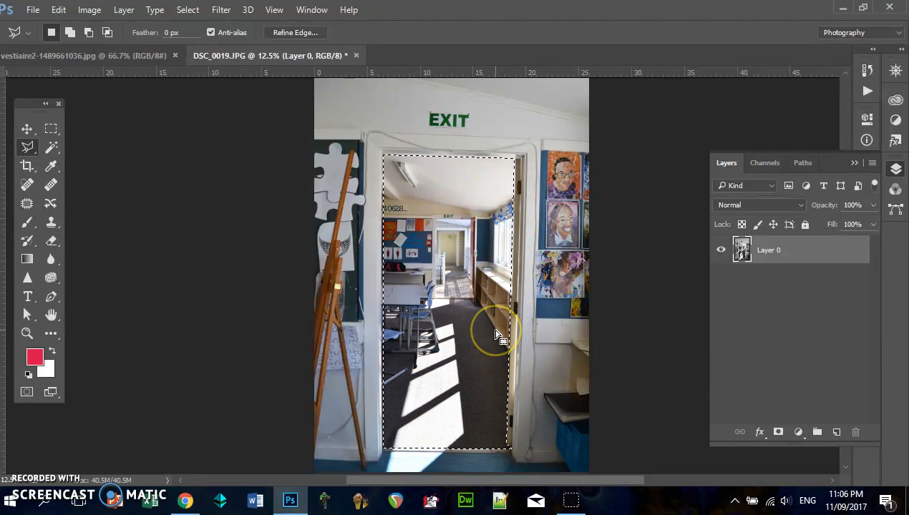
- Delete the selected doorway opening, zoom in to check the doorframe edges, then zoom out
key("Delete")
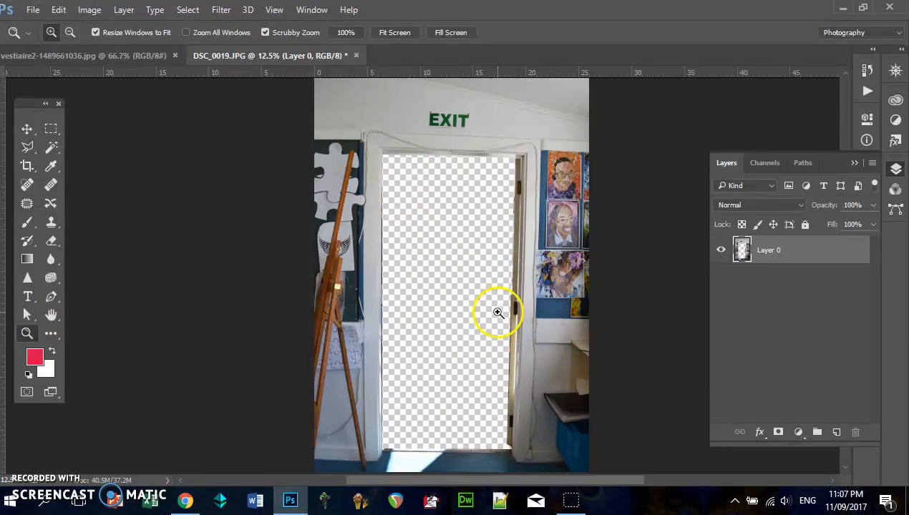
left_click(497, 313)
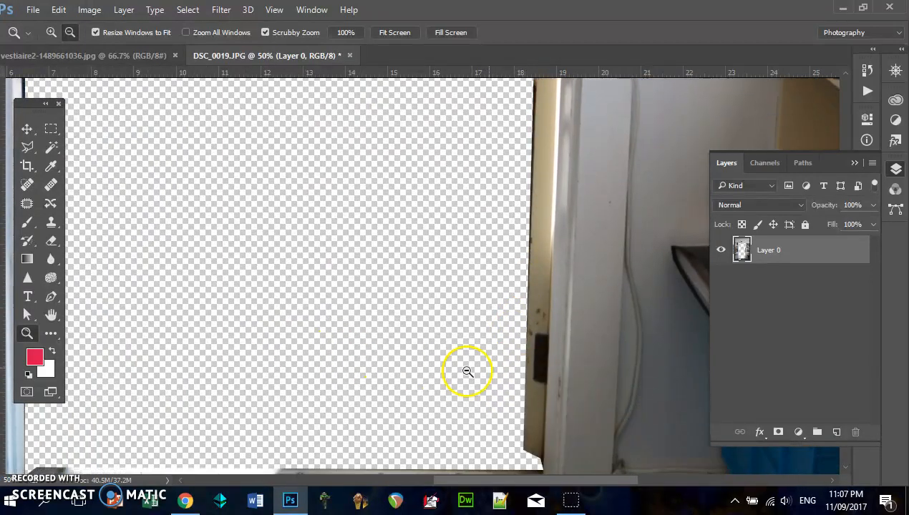
left_click(26, 147)
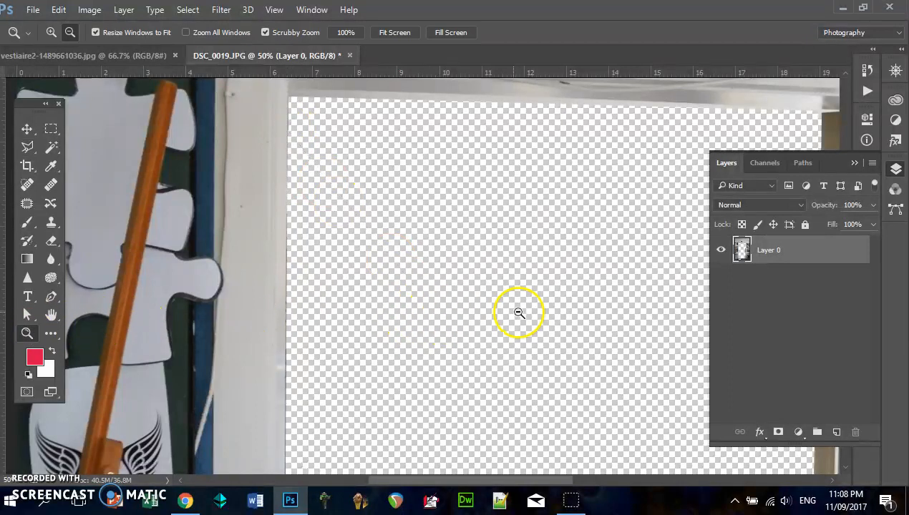
left_click(519, 313)
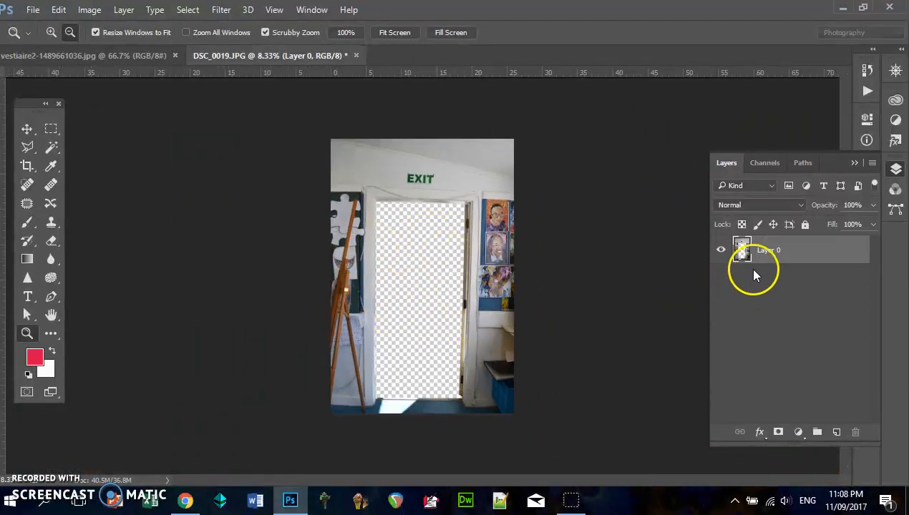
- Duplicate Layer 0, swap layer visibility, and centre the reduced copy inside the doorway
left_click(124, 10)
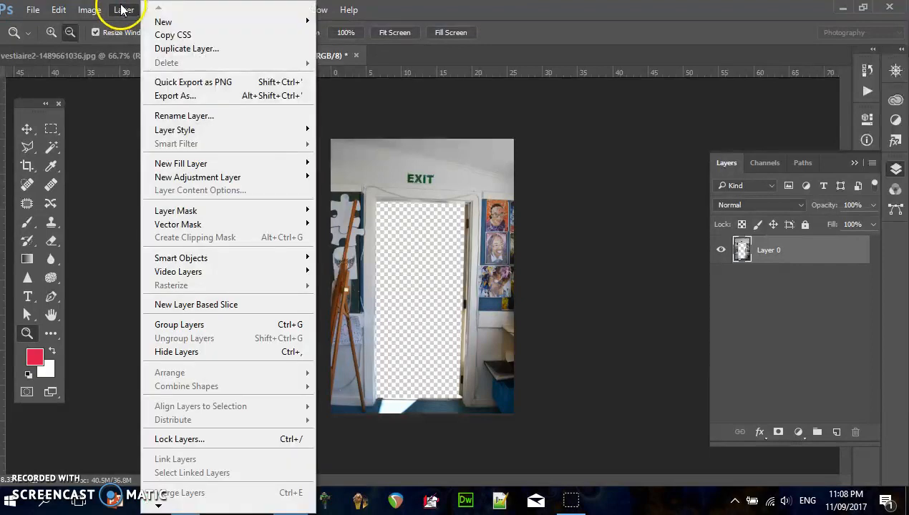
left_click(186, 48)
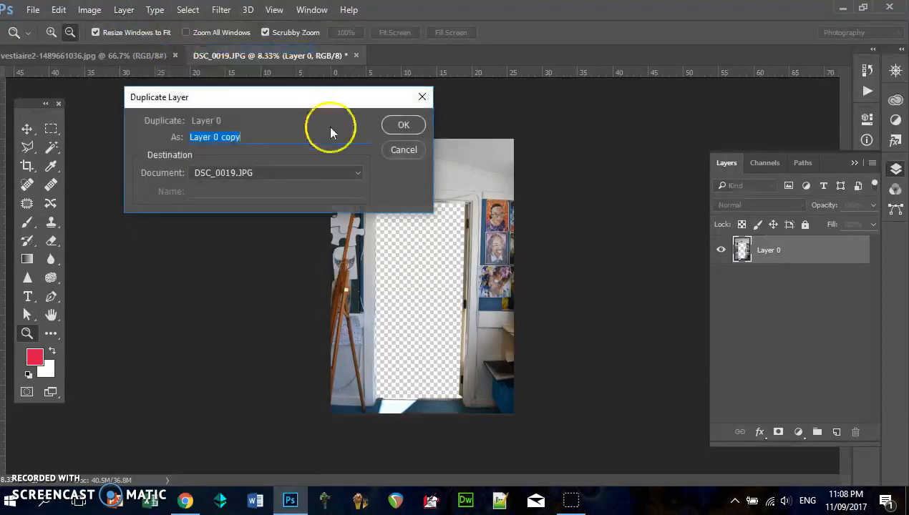
left_click(403, 125)
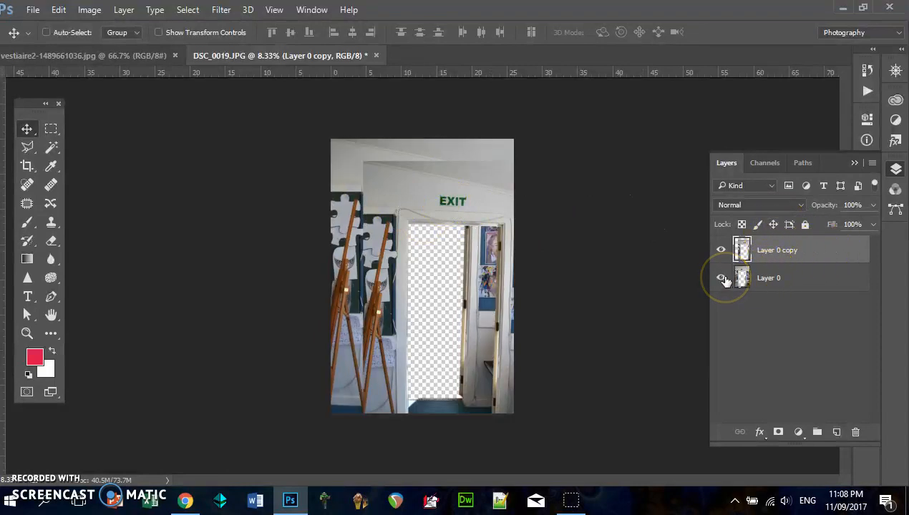
left_click(722, 278)
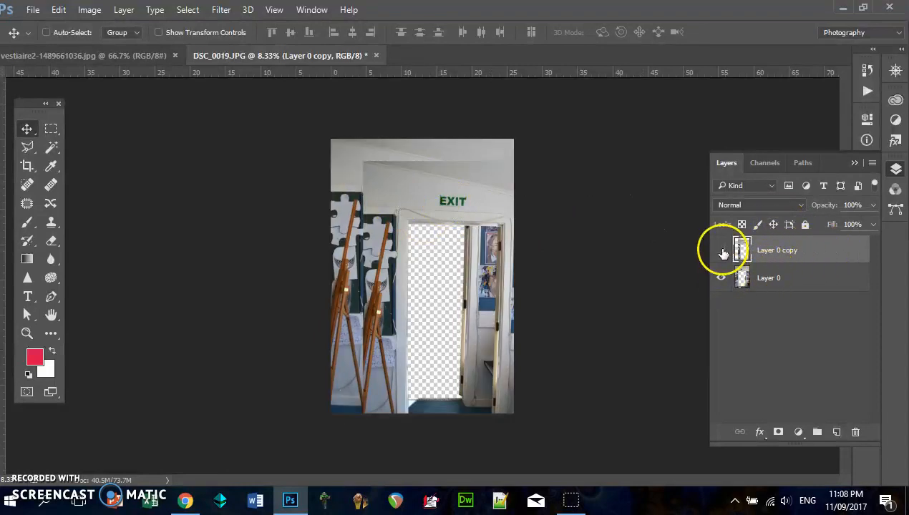
left_click(721, 249)
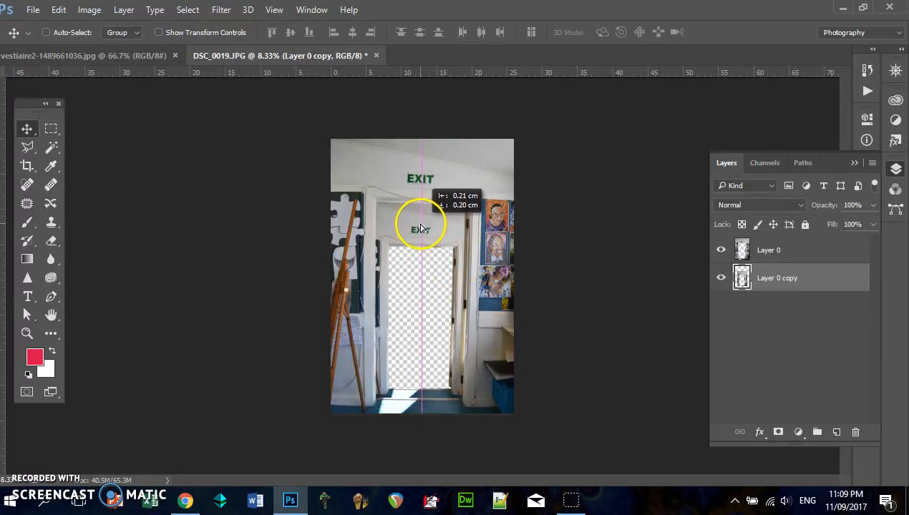
left_click_drag(422, 229, 426, 229)
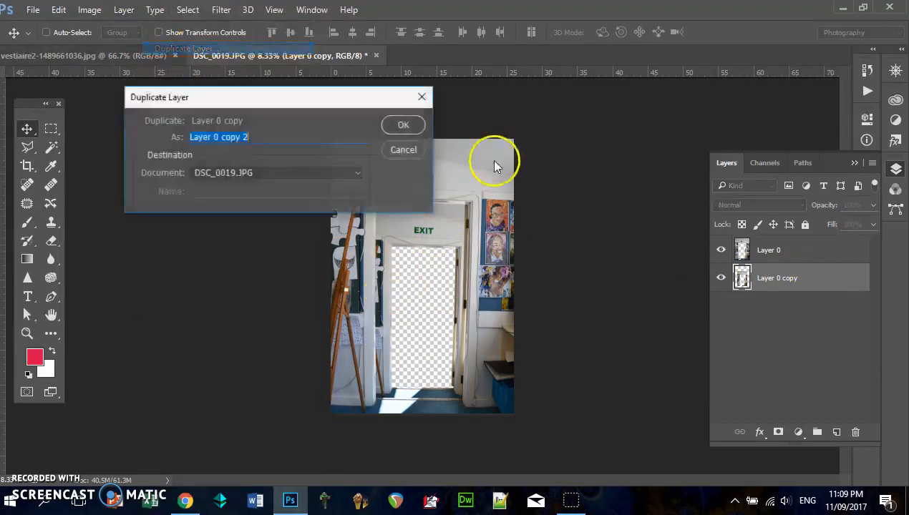
- Make further copies up to Layer 0 copy 5, placing each inside the previous doorway
left_click(403, 124)
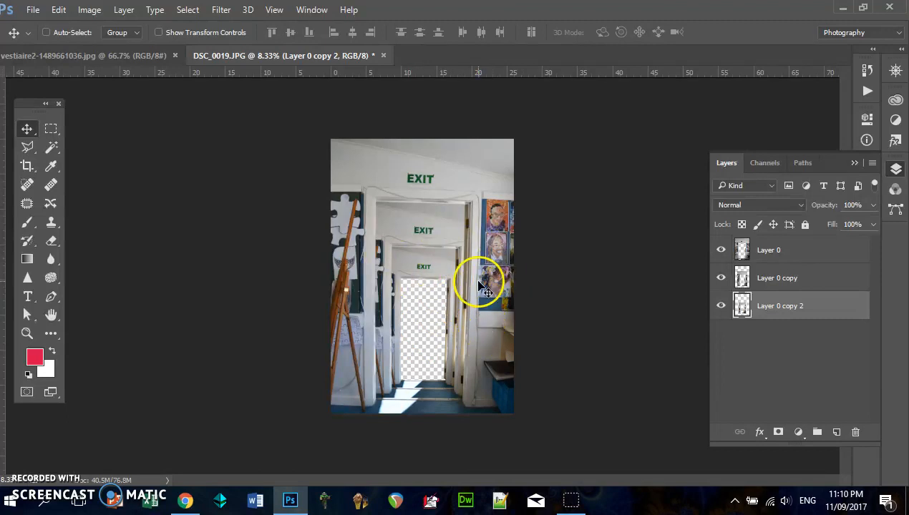
left_click(154, 9)
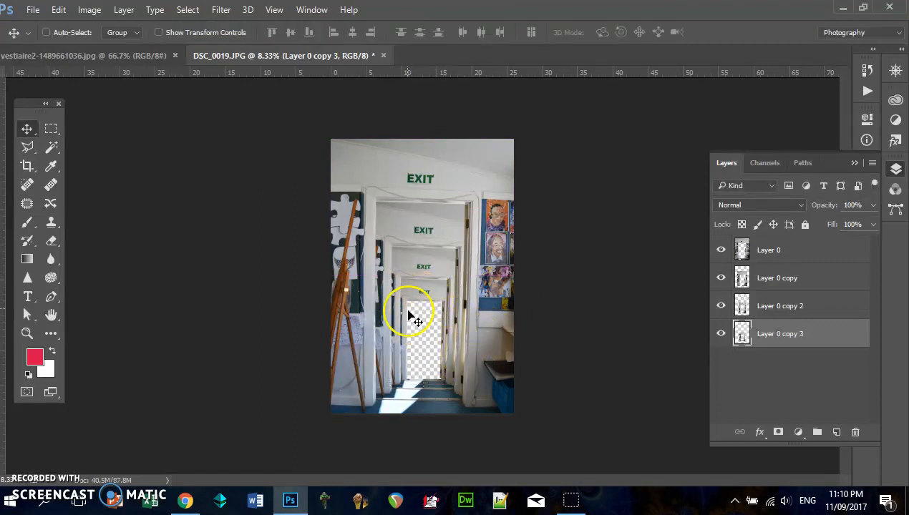
left_click_drag(408, 315, 419, 290)
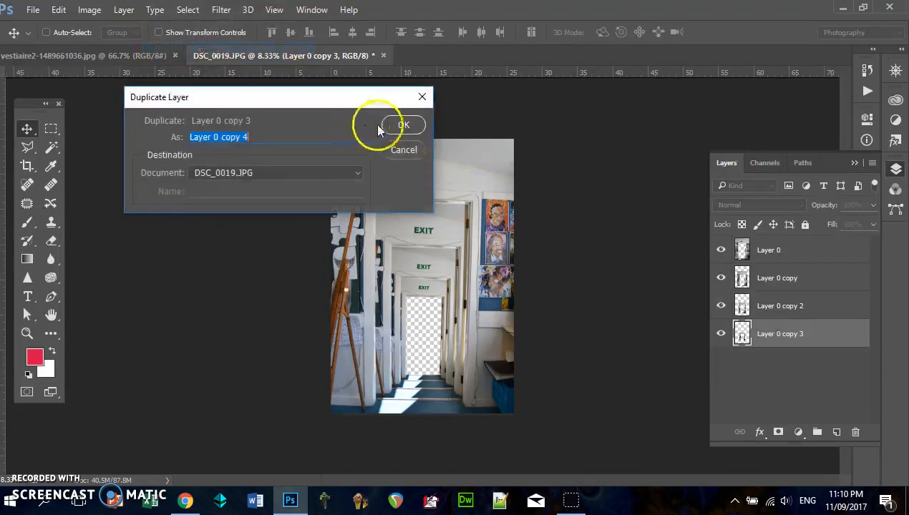
left_click(403, 124)
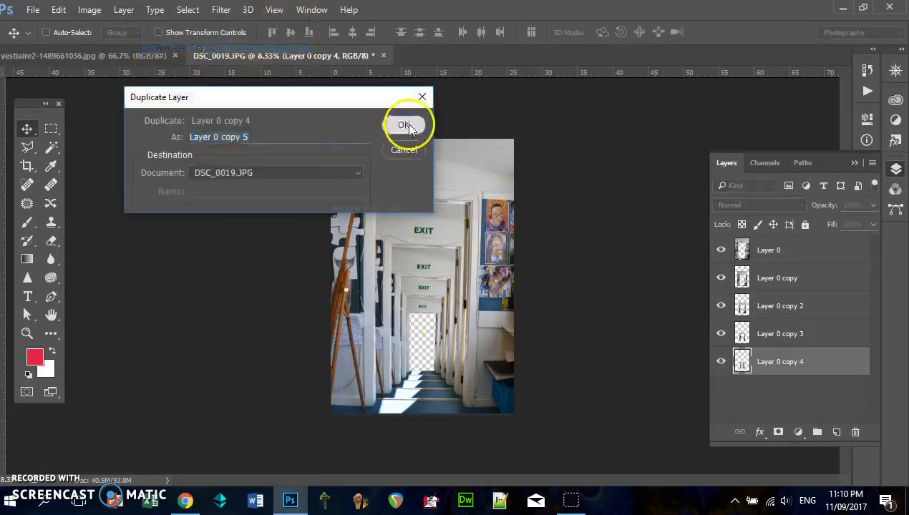
left_click(404, 125)
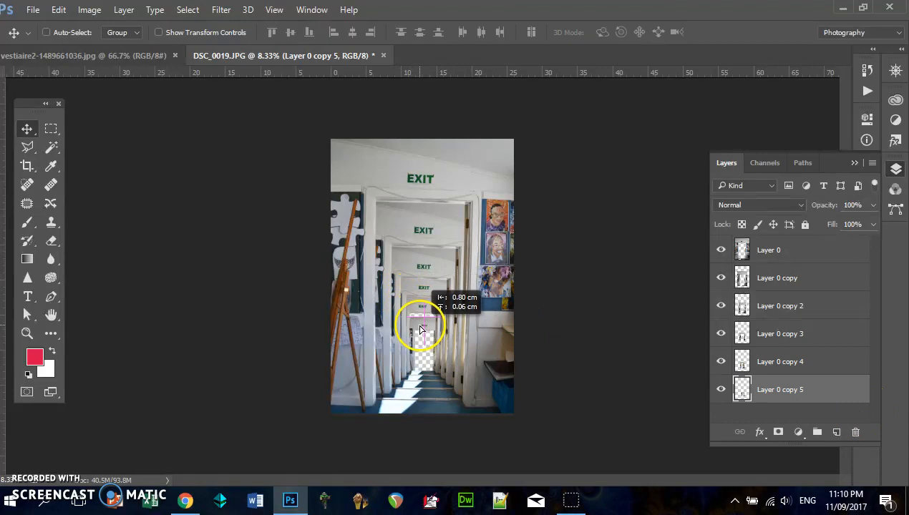
left_click_drag(422, 326, 440, 372)
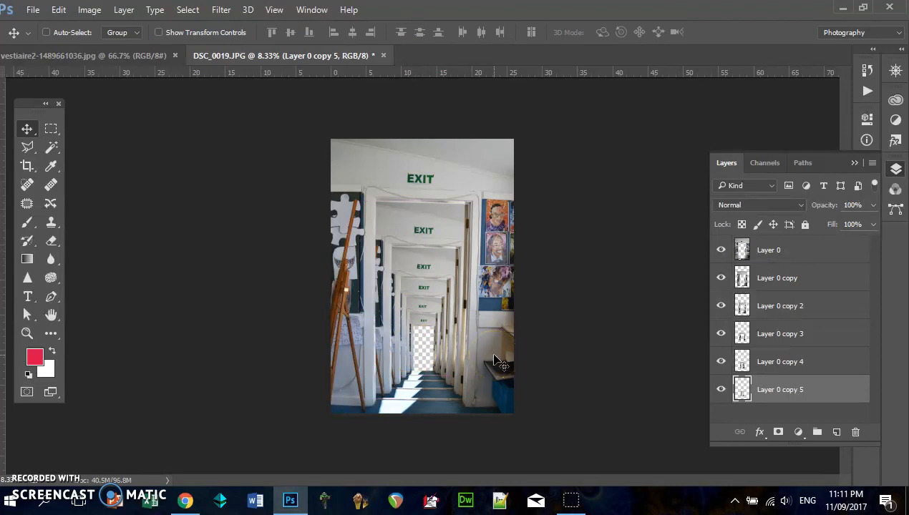
- Duplicate the current copy again to create Layer 0 copy 6
left_click(123, 10)
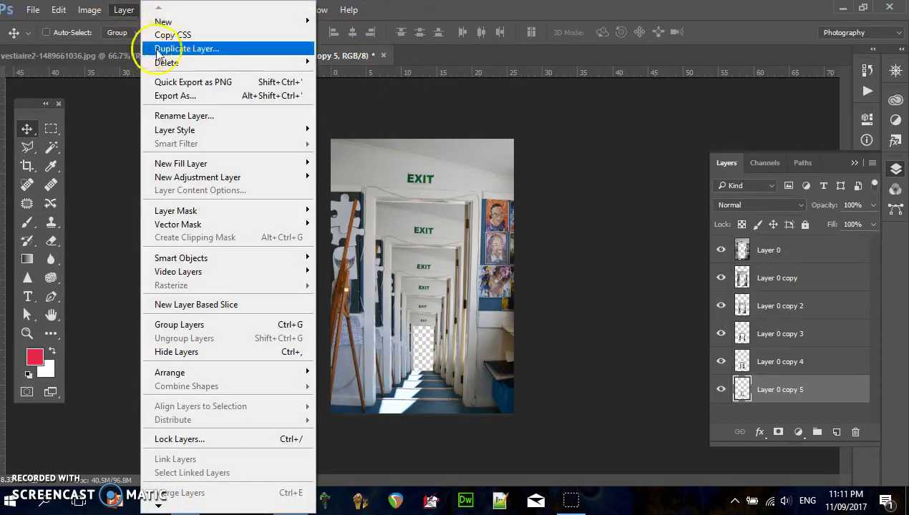
left_click(187, 48)
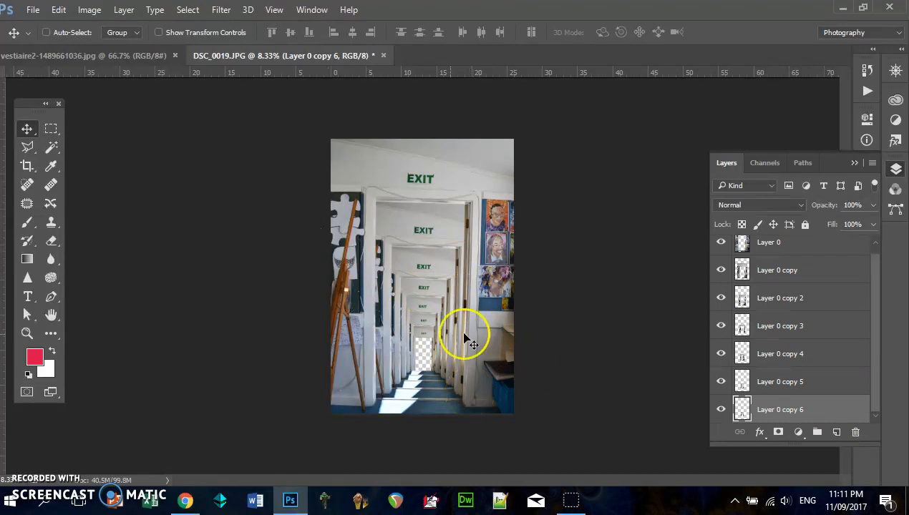
mouse_move(450, 344)
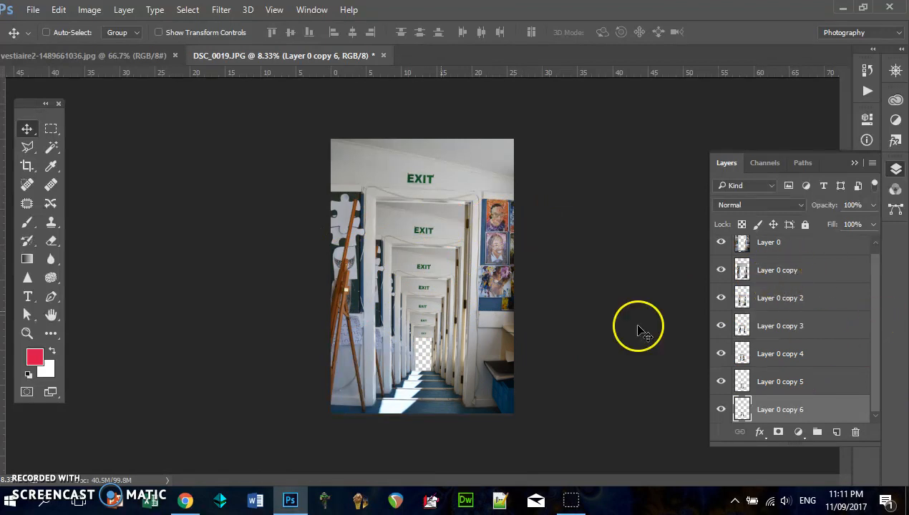
- Open the Layer menu to duplicate the latest copy as Layer 0 copy 7
left_click(123, 9)
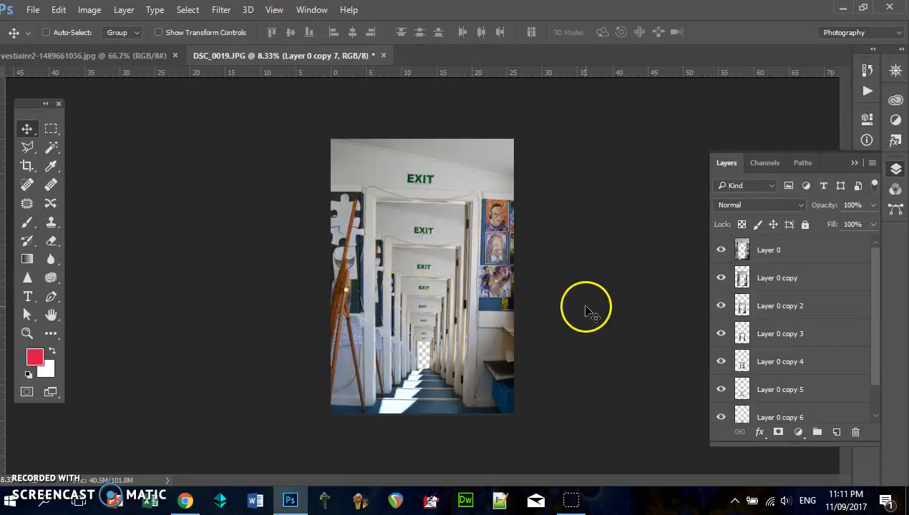
left_click(777, 278)
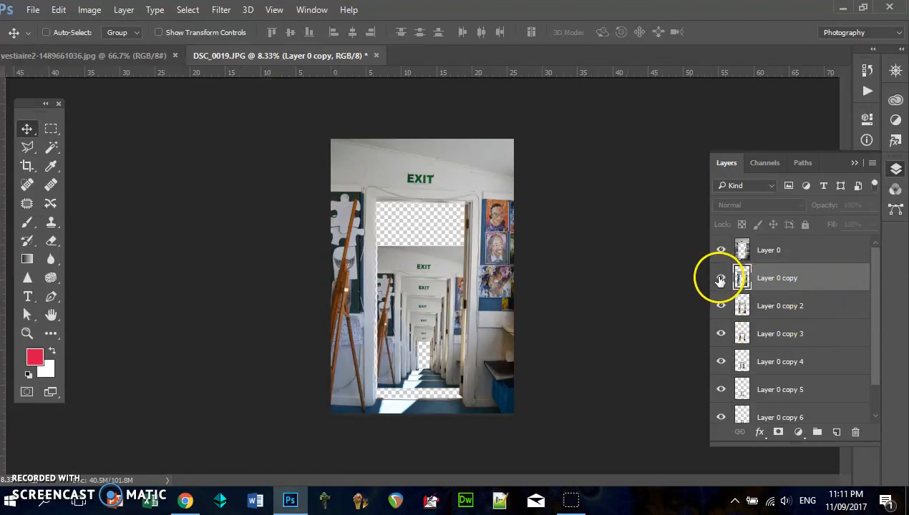
left_click(89, 9)
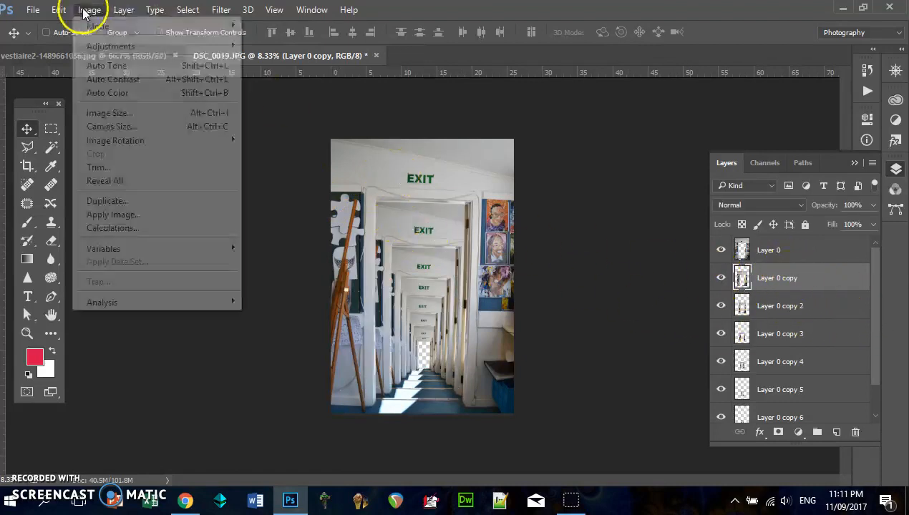
left_click(123, 9)
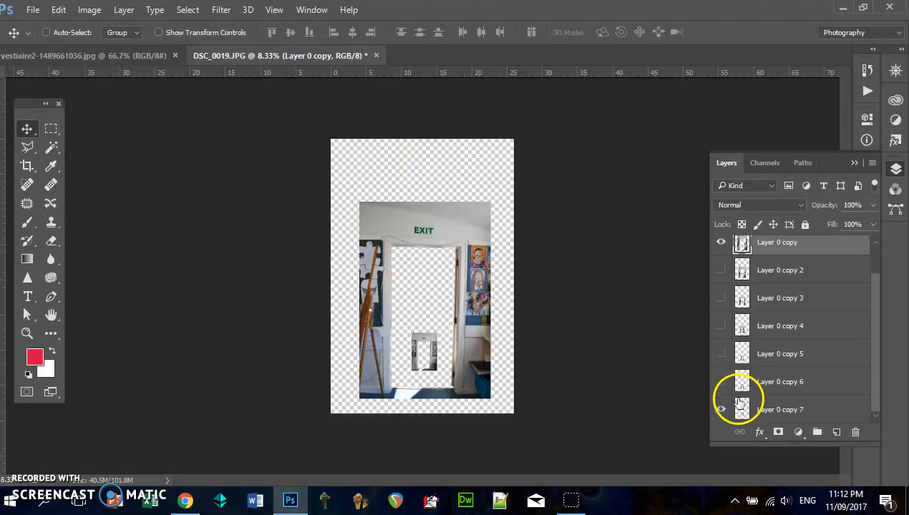
left_click(123, 9)
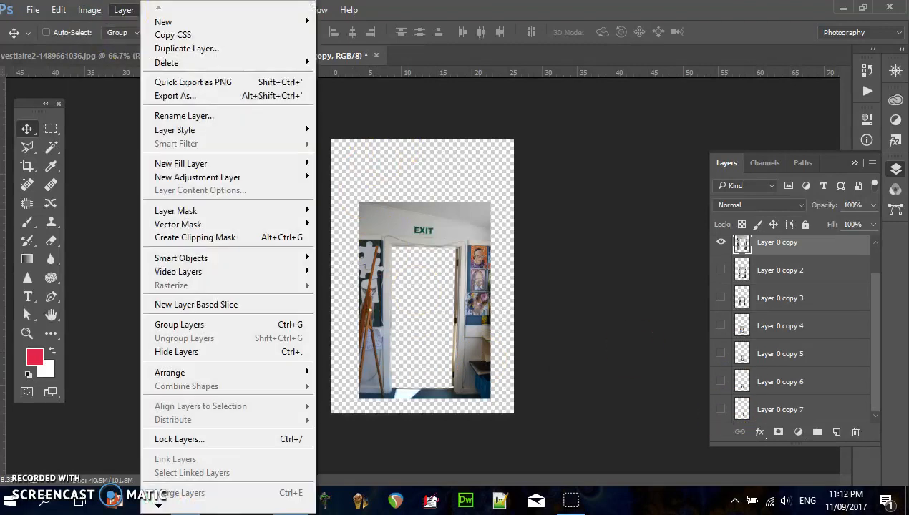
left_click(89, 9)
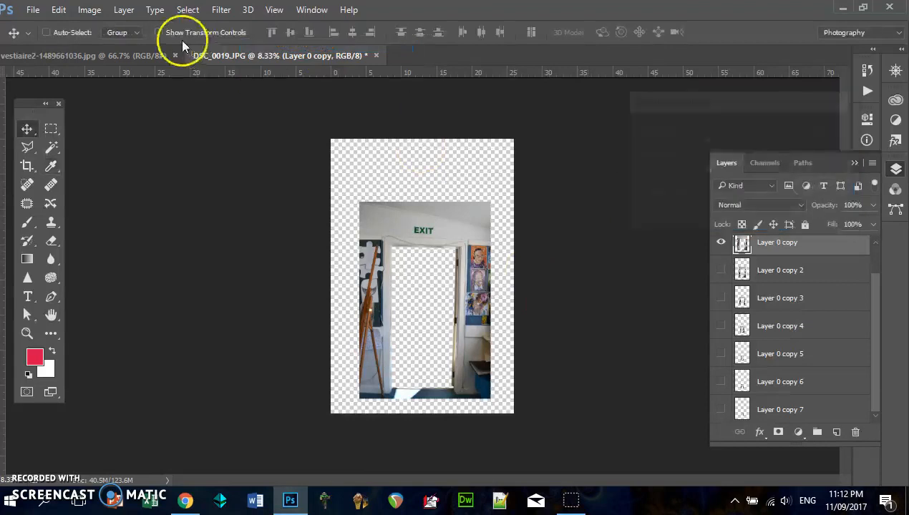
left_click(89, 9)
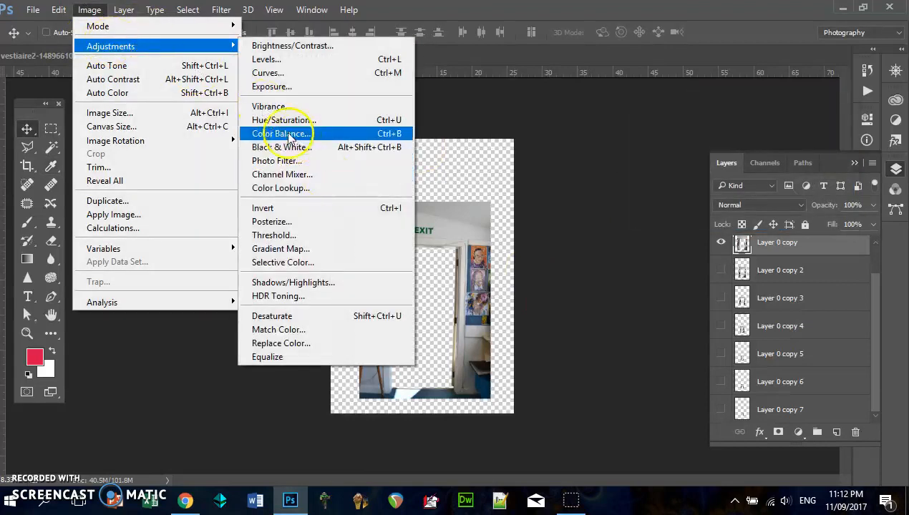
left_click(283, 133)
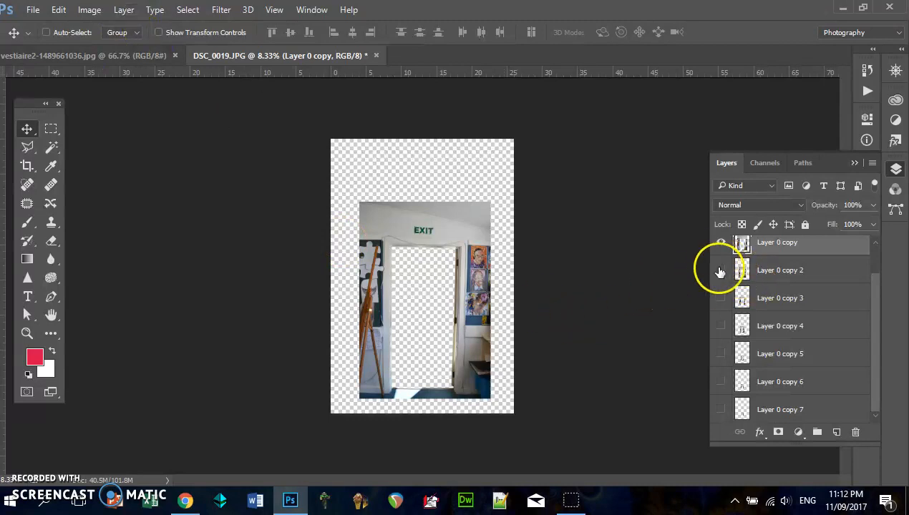
left_click(722, 242)
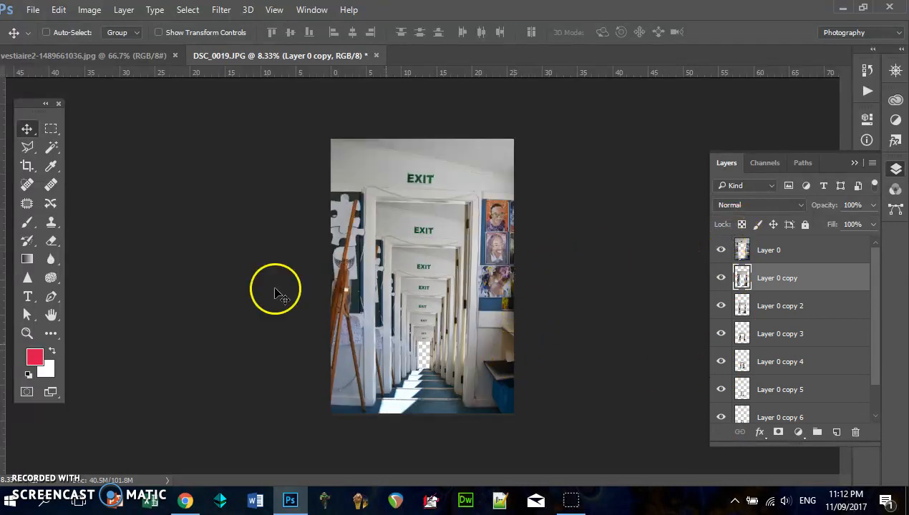
mouse_move(397, 218)
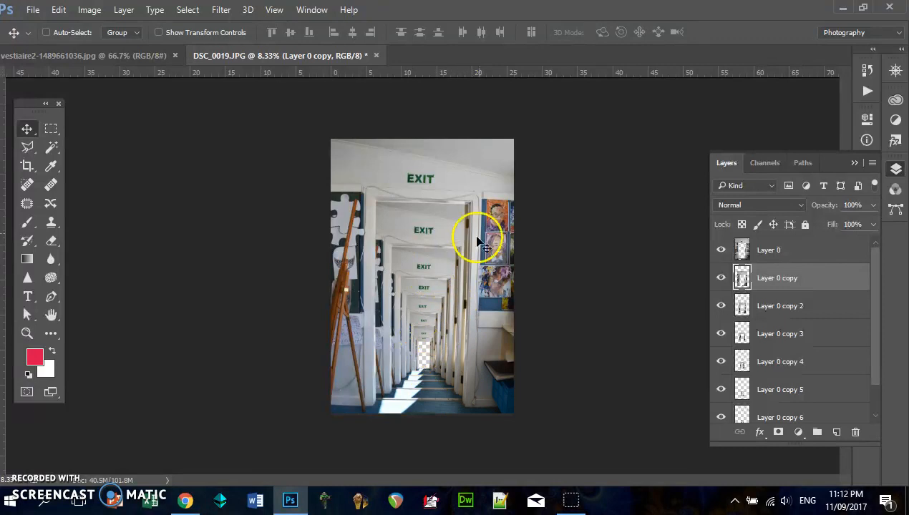
mouse_move(472, 214)
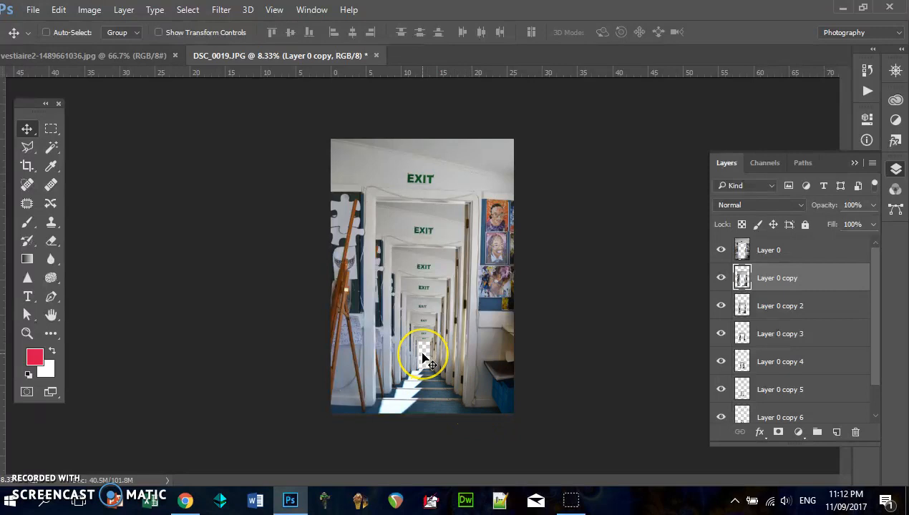
mouse_move(426, 361)
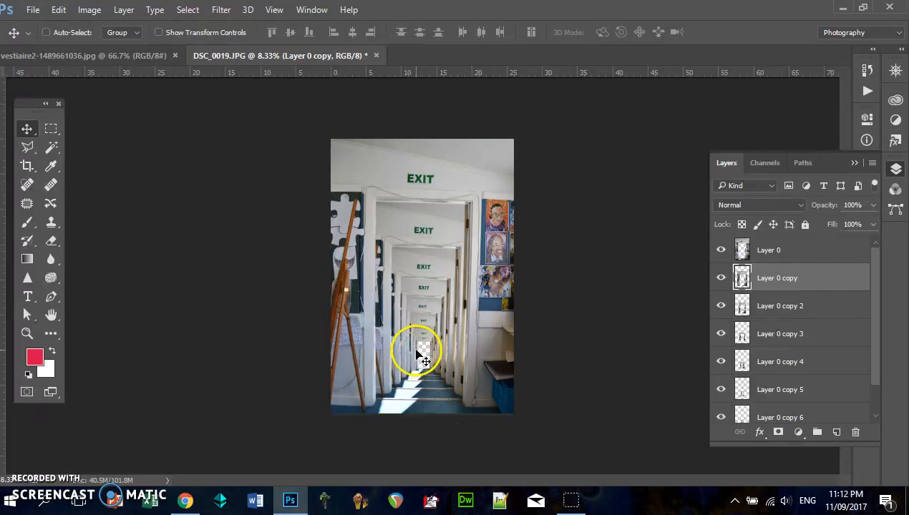
- Revert DSC_0019 to its saved original and zoom in on the doorway area
left_click(32, 9)
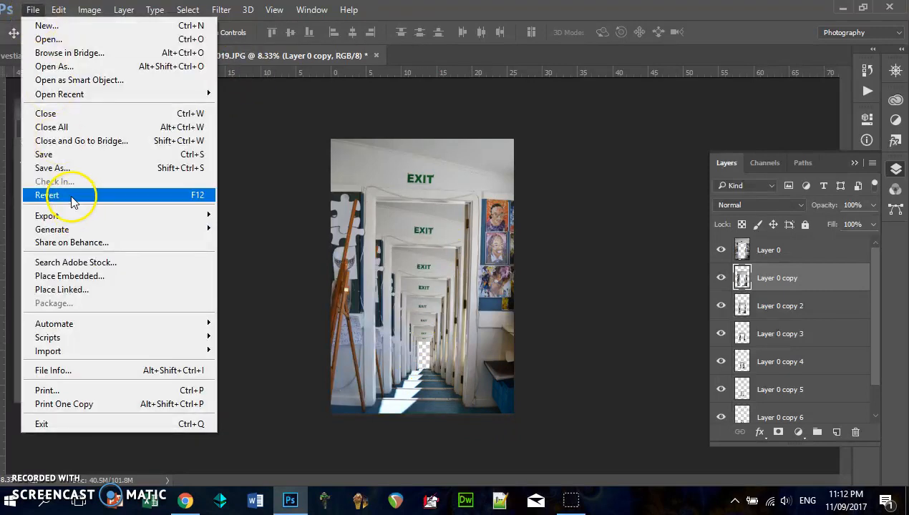
left_click(48, 195)
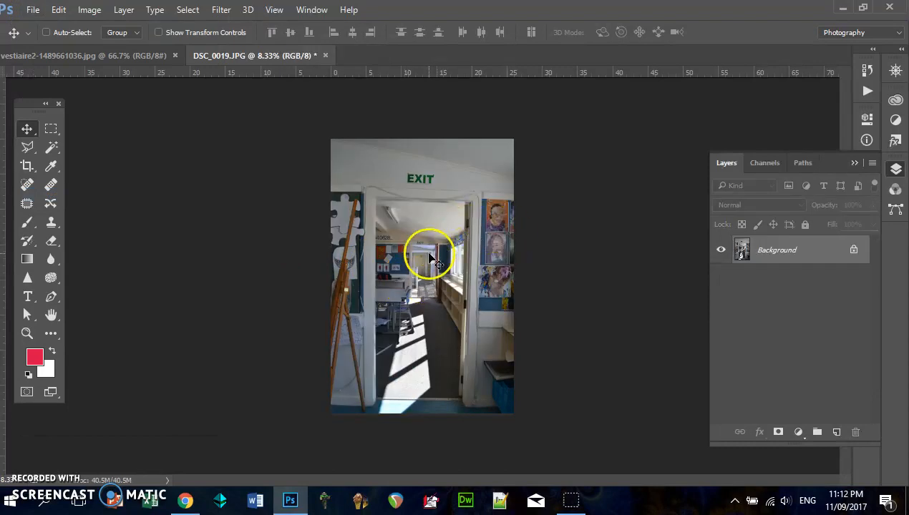
mouse_move(451, 218)
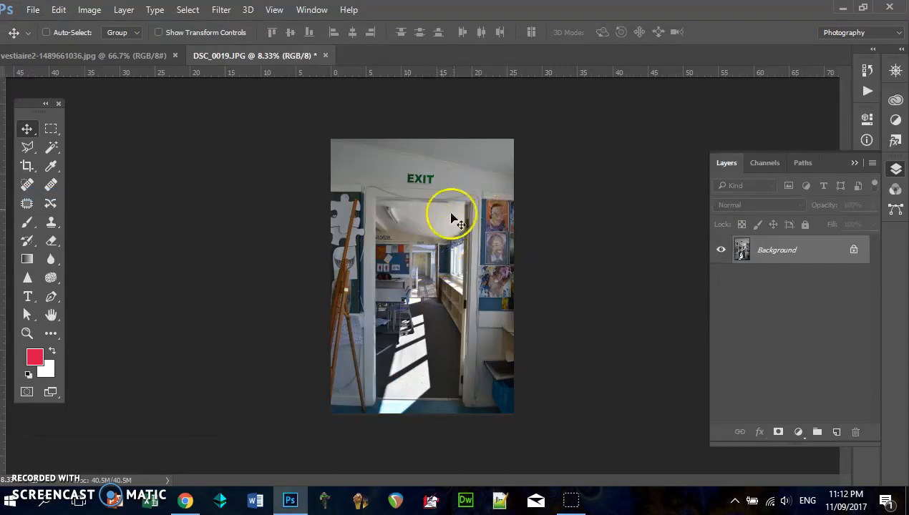
mouse_move(428, 254)
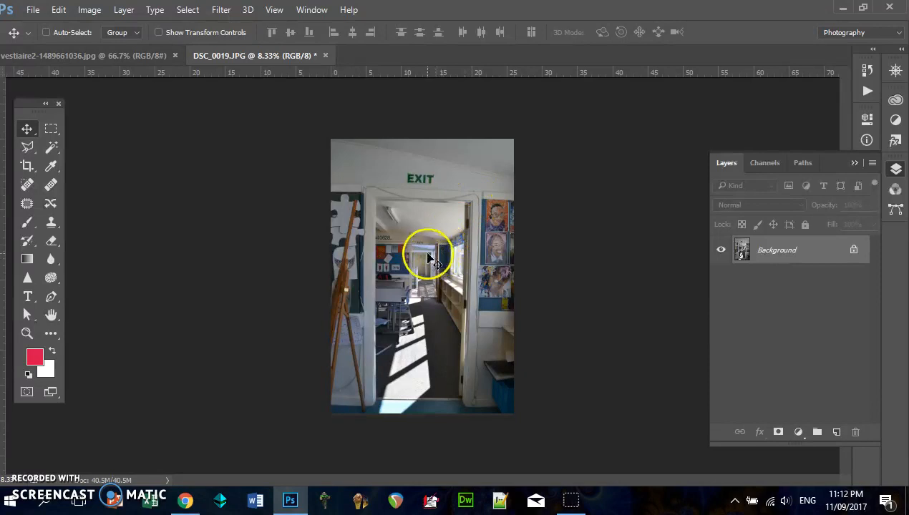
mouse_move(429, 265)
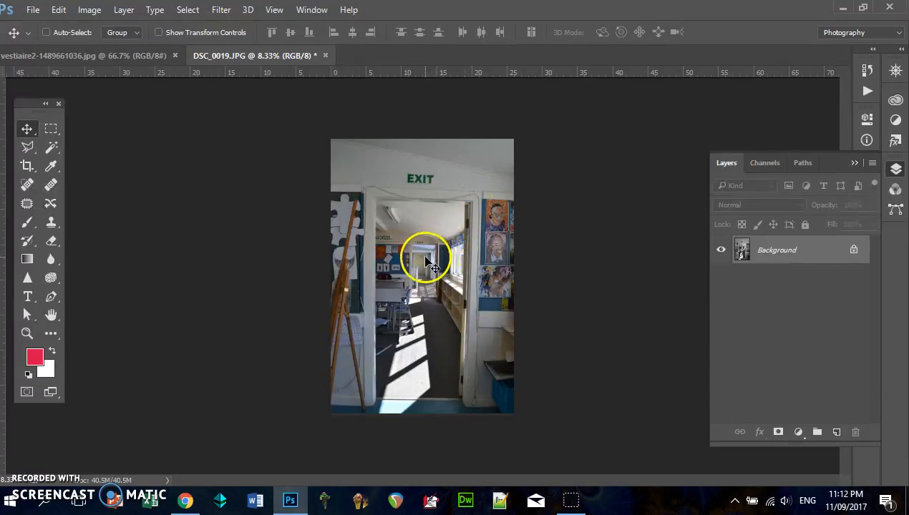
mouse_move(379, 207)
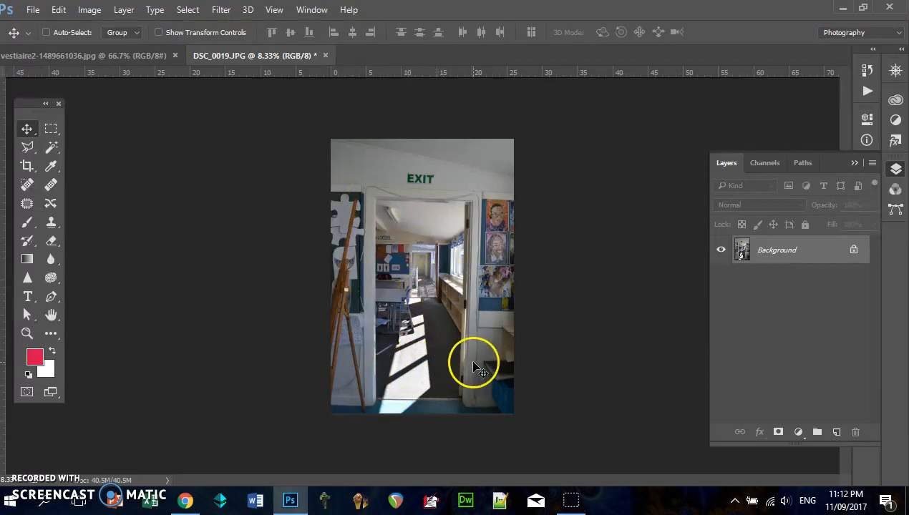
left_click(26, 333)
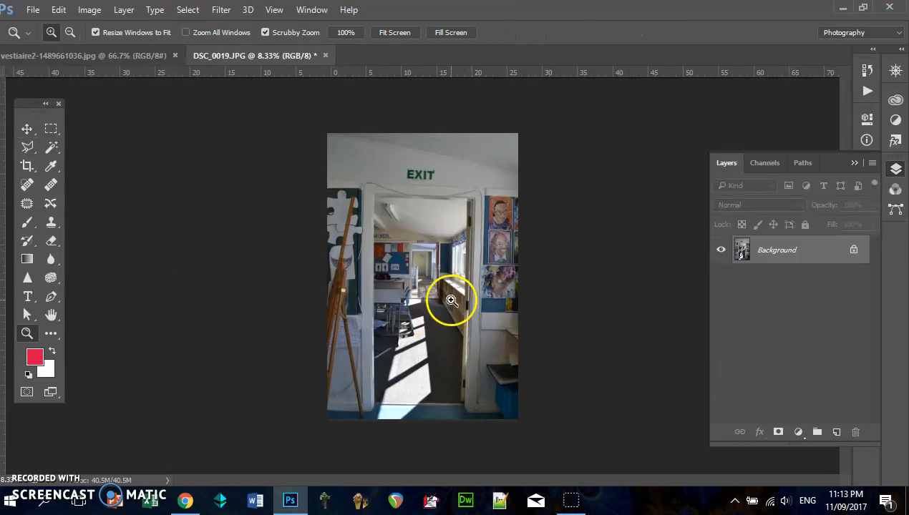
left_click(452, 300)
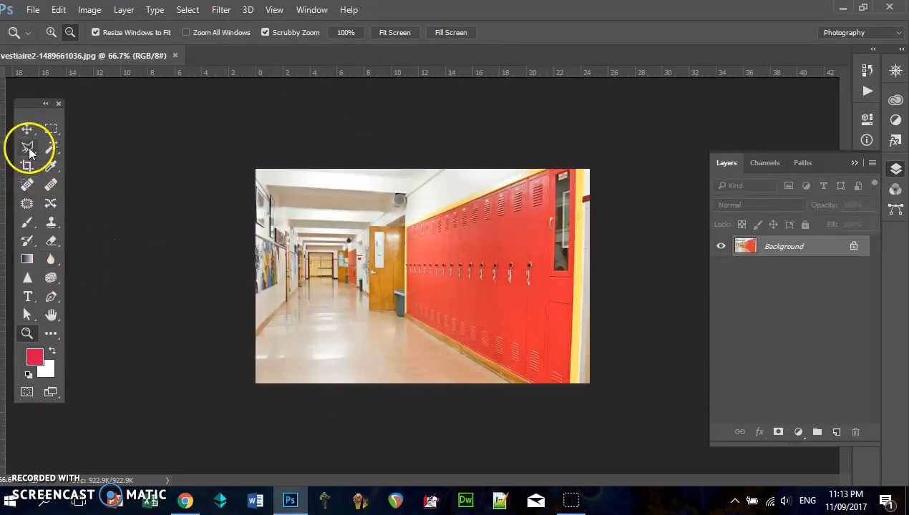
- Switch to the Polygonal Lasso Tool to outline the corridor's far end
left_click(26, 147)
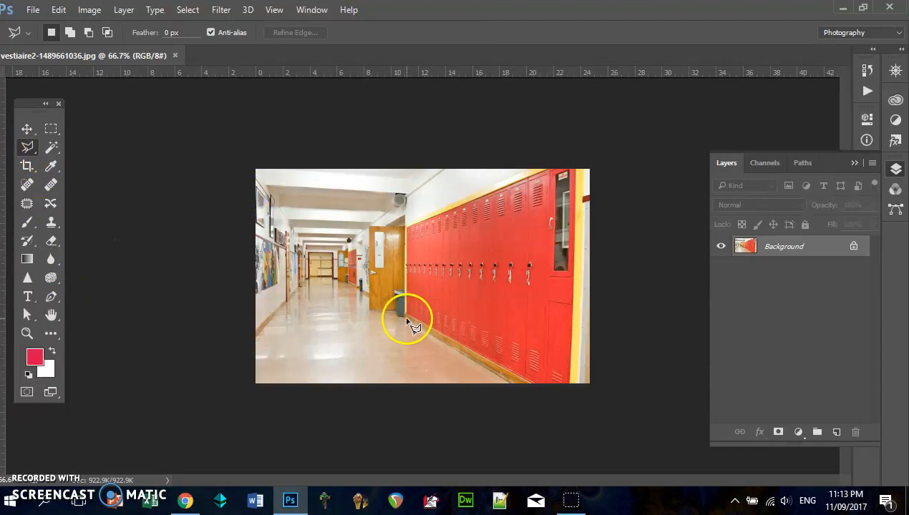
mouse_move(283, 199)
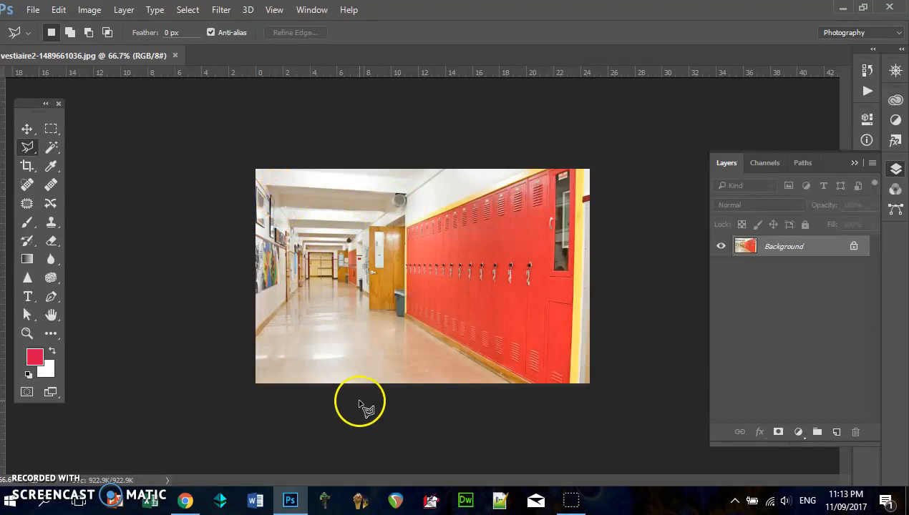
mouse_move(408, 322)
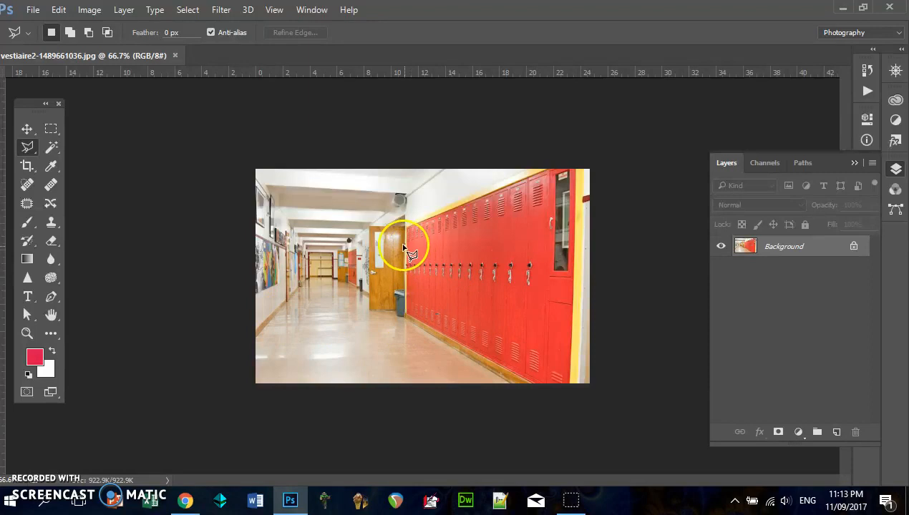
mouse_move(404, 207)
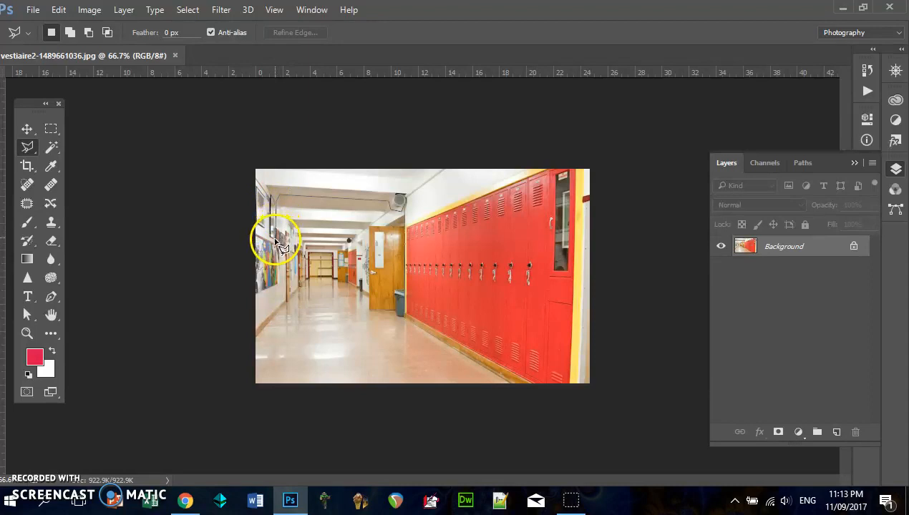
mouse_move(287, 254)
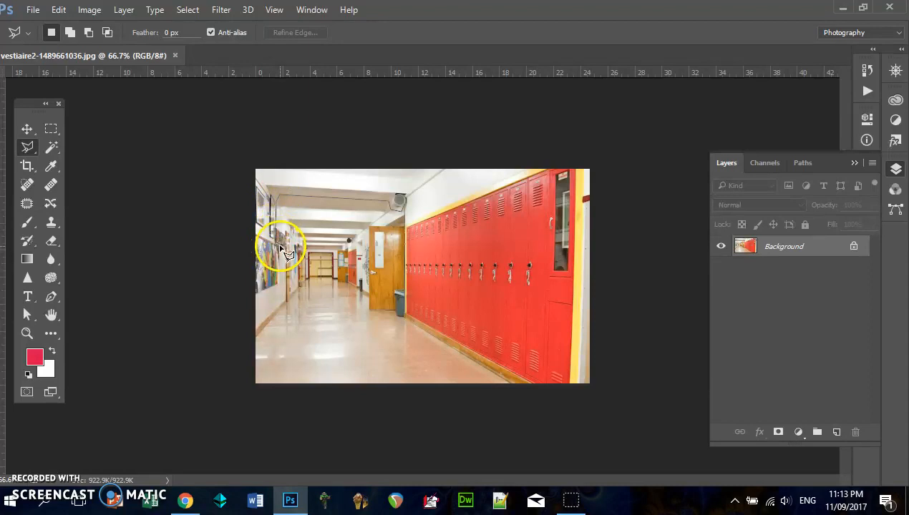
mouse_move(281, 308)
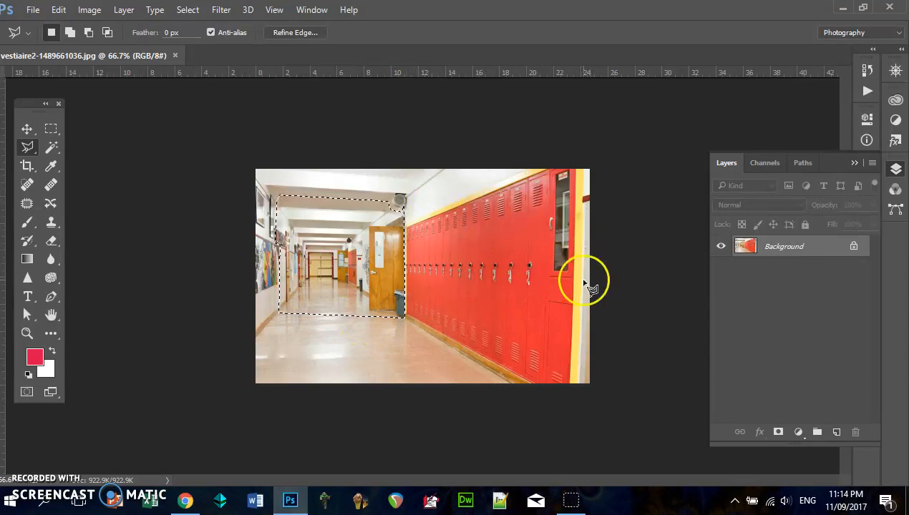
- Unlock the Background as Layer 0 and delete the selected far end of the corridor
double_click(783, 245)
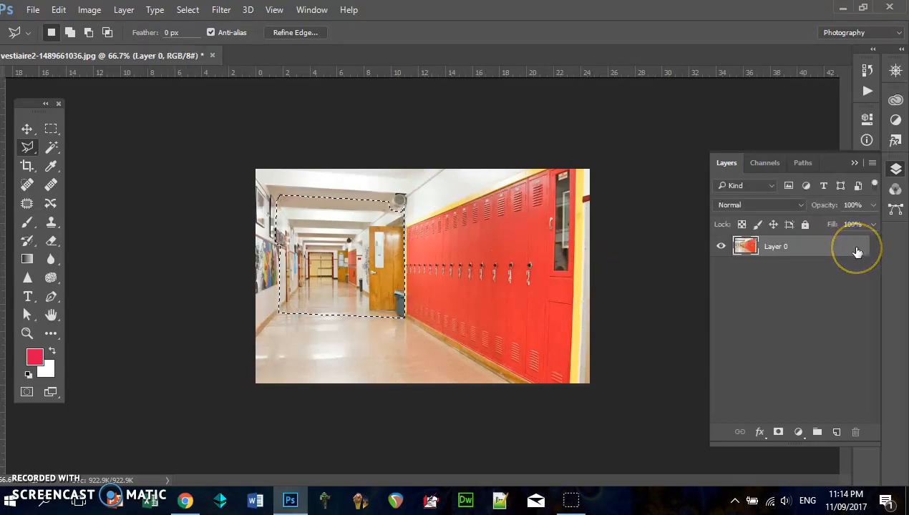
key("Delete")
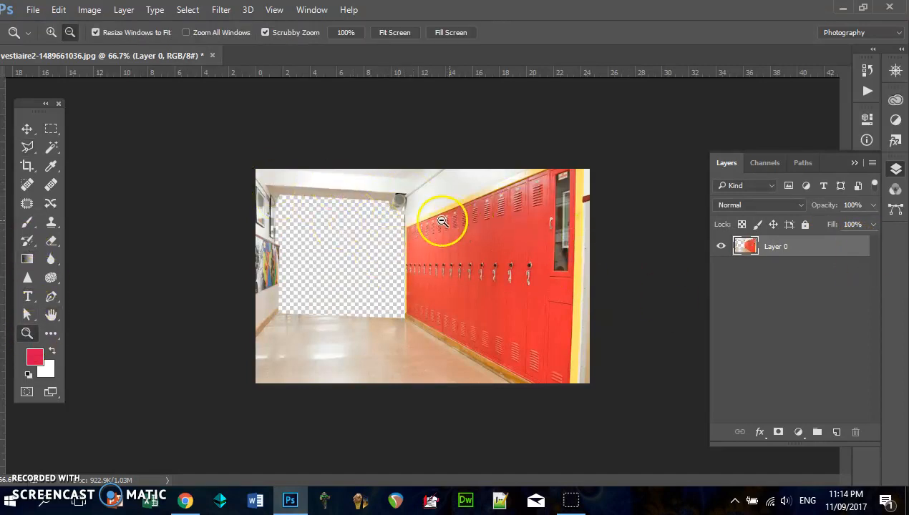
left_click(443, 220)
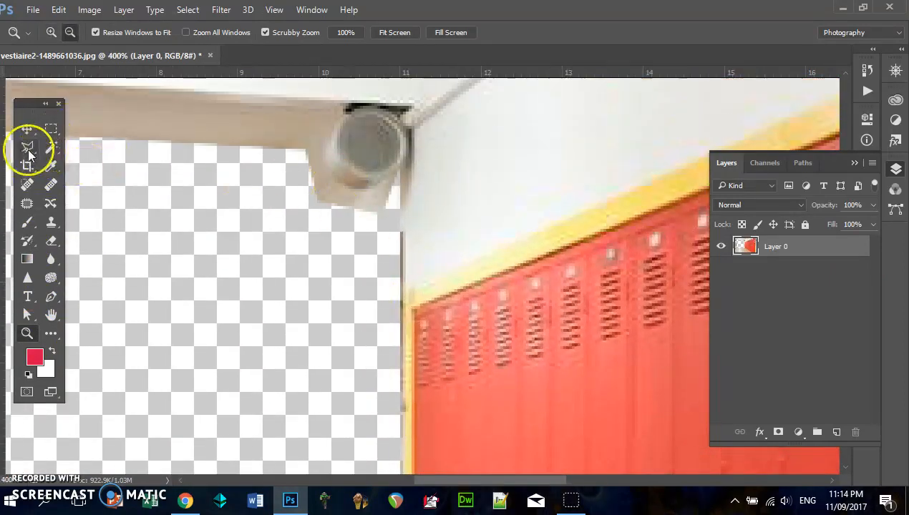
left_click(27, 147)
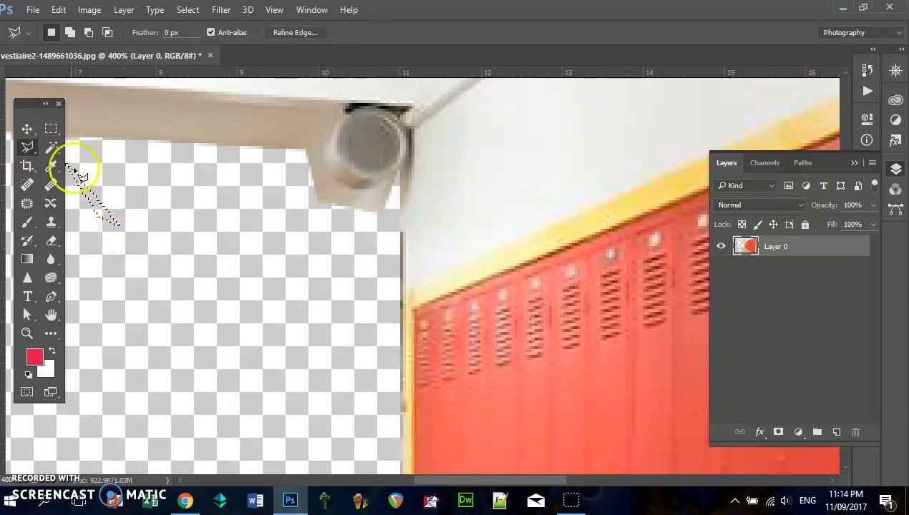
left_click(50, 147)
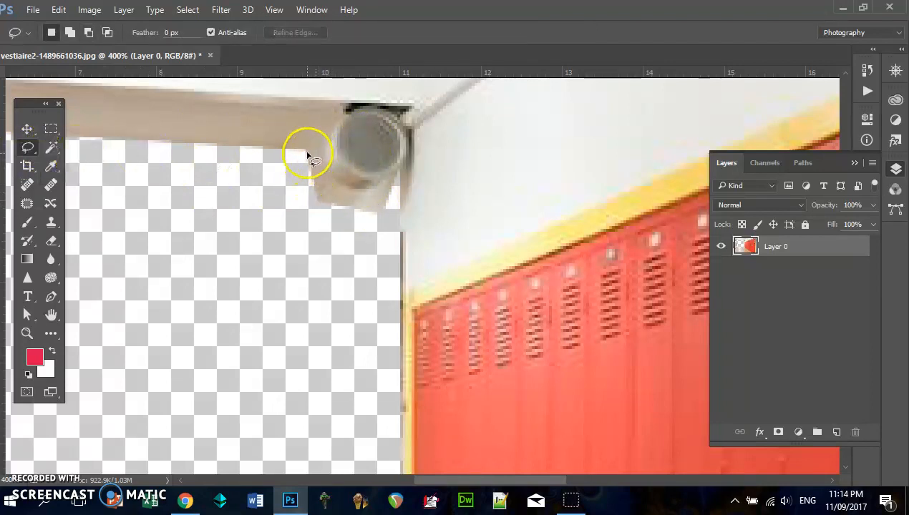
left_click_drag(308, 154, 386, 186)
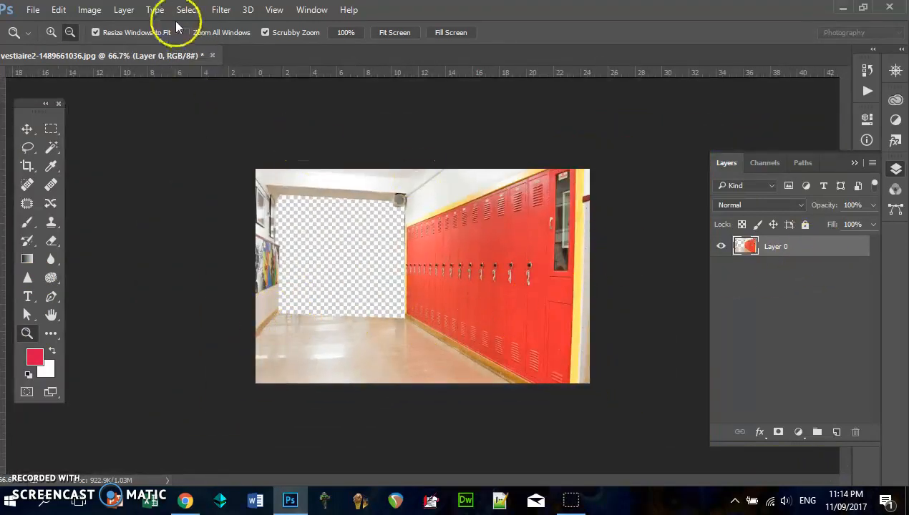
- Duplicate Layer 0 and slide the copy so its lockers show through the cut-out hole
key("ctrl+j")
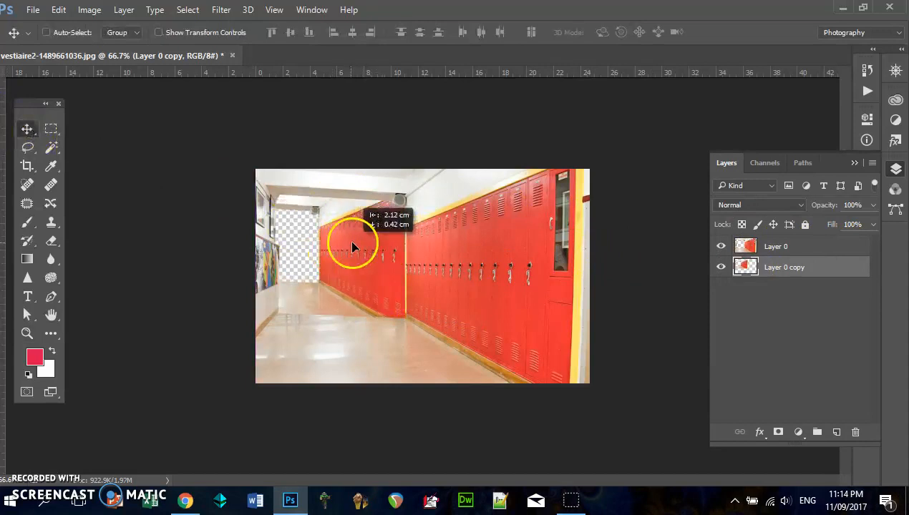
left_click_drag(350, 247, 347, 272)
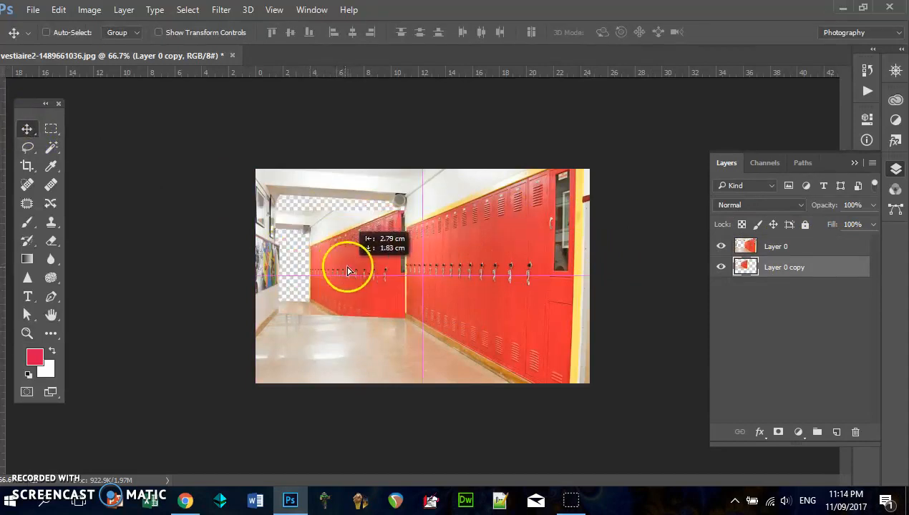
left_click_drag(351, 270, 392, 256)
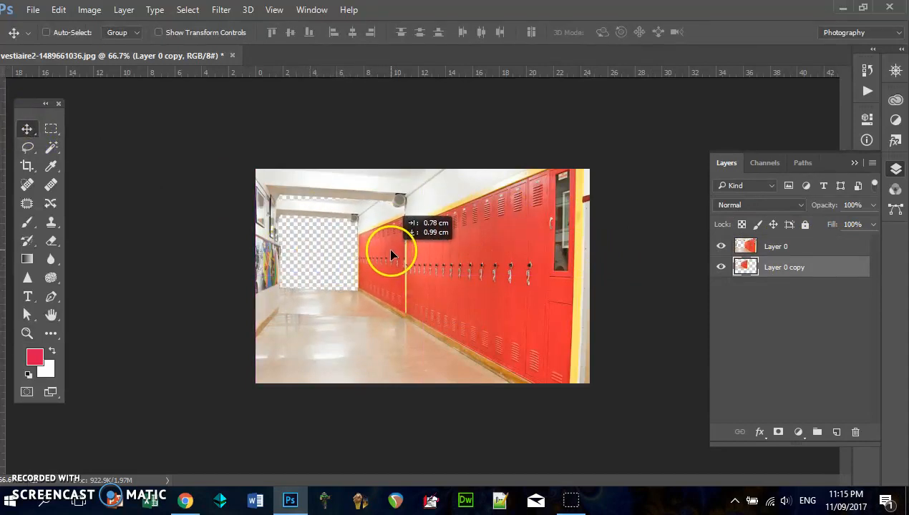
left_click_drag(392, 256, 376, 253)
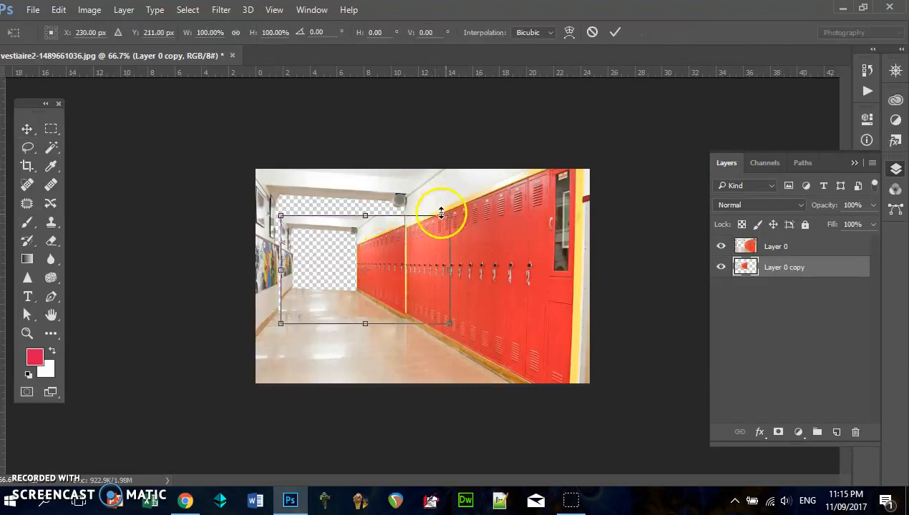
- Scale down the Layer 0 copy and move it inside the cut-out hole
left_click_drag(441, 214, 446, 218)
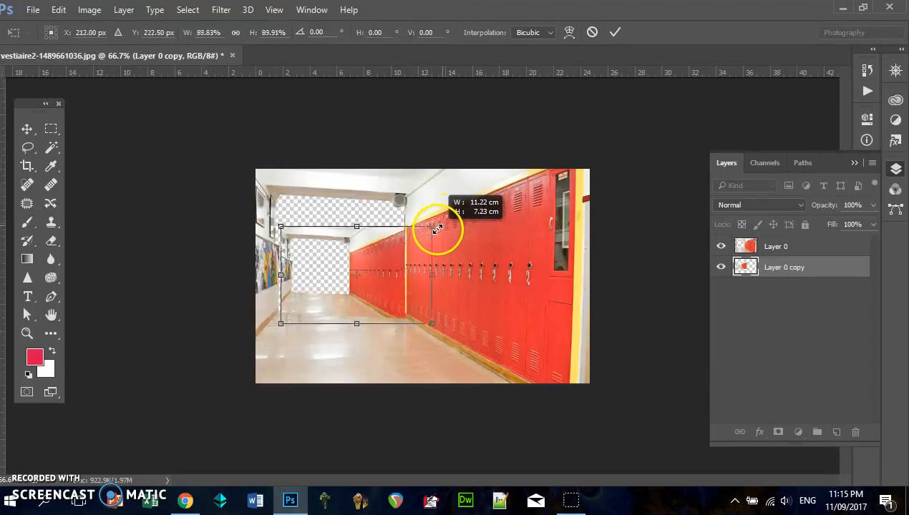
left_click_drag(437, 229, 476, 208)
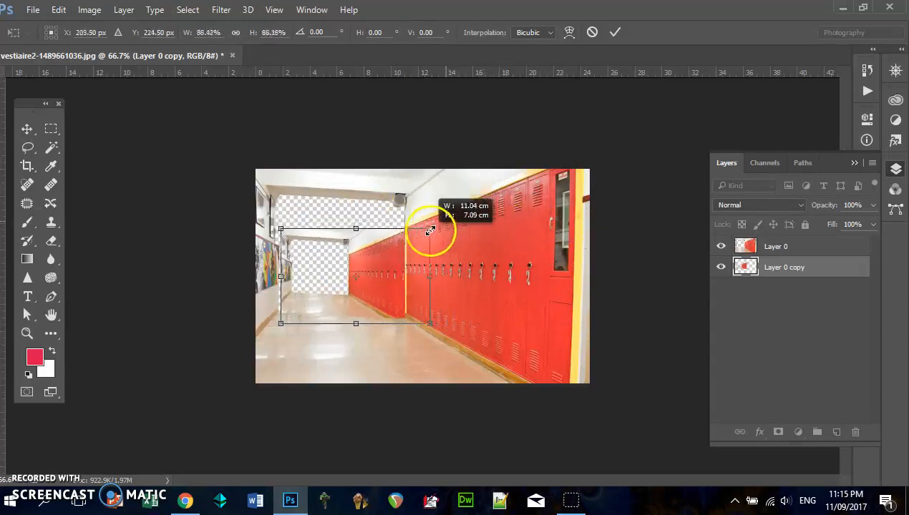
left_click_drag(430, 229, 421, 238)
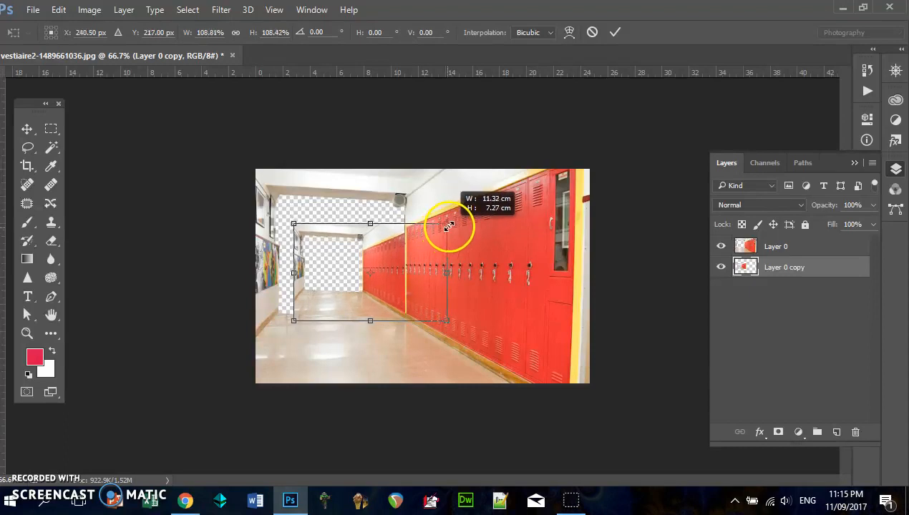
left_click_drag(447, 228, 365, 254)
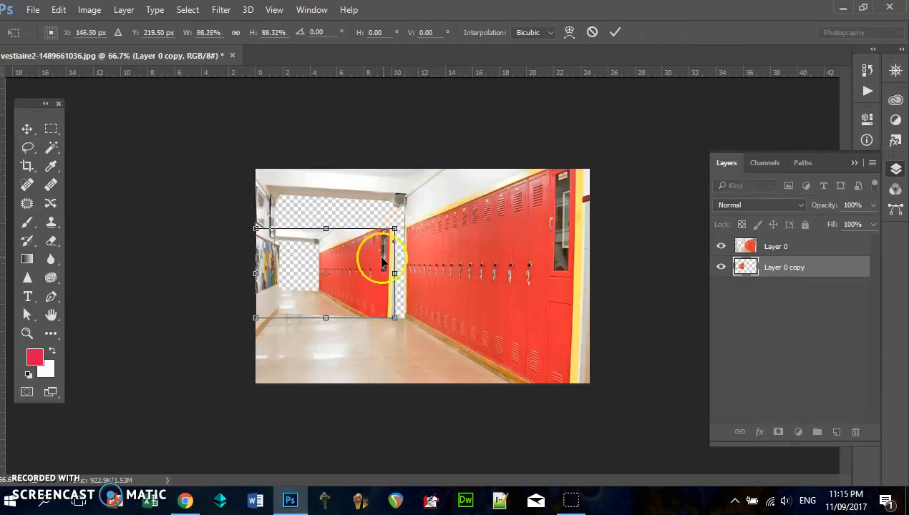
left_click_drag(380, 261, 405, 304)
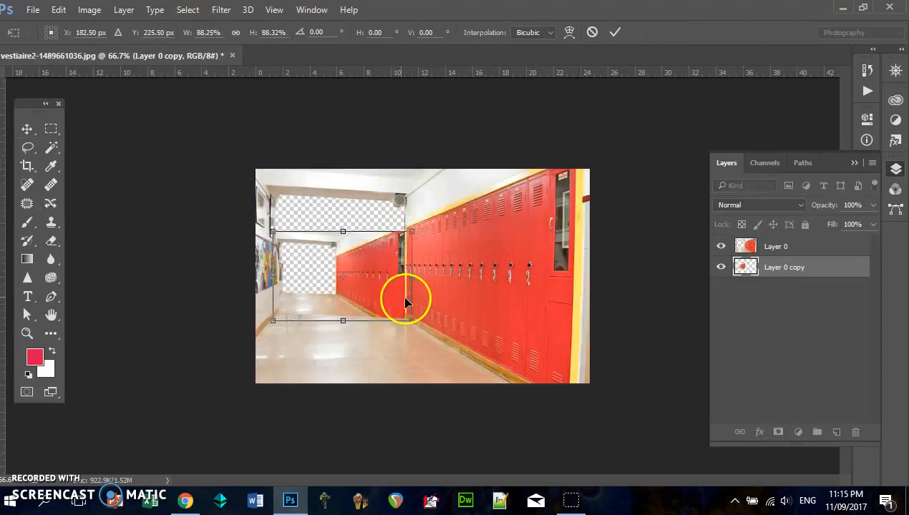
left_click_drag(406, 299, 401, 287)
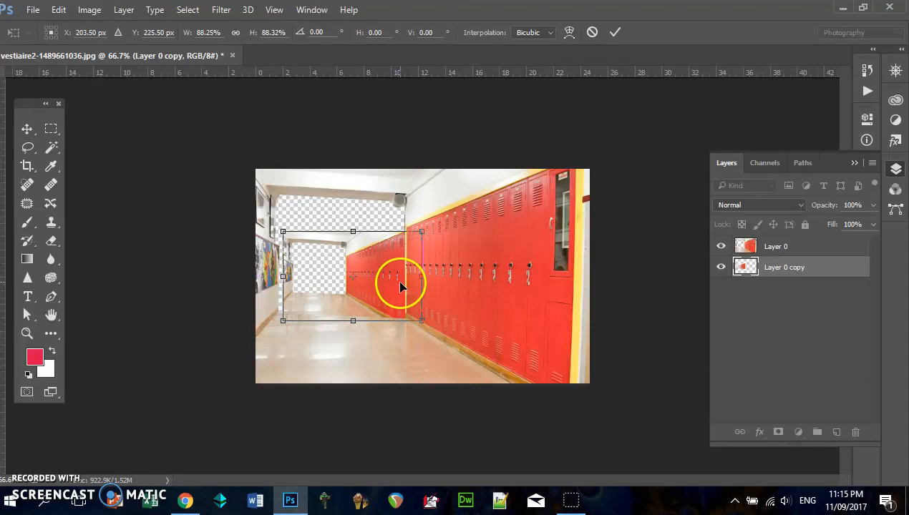
left_click_drag(400, 287, 397, 293)
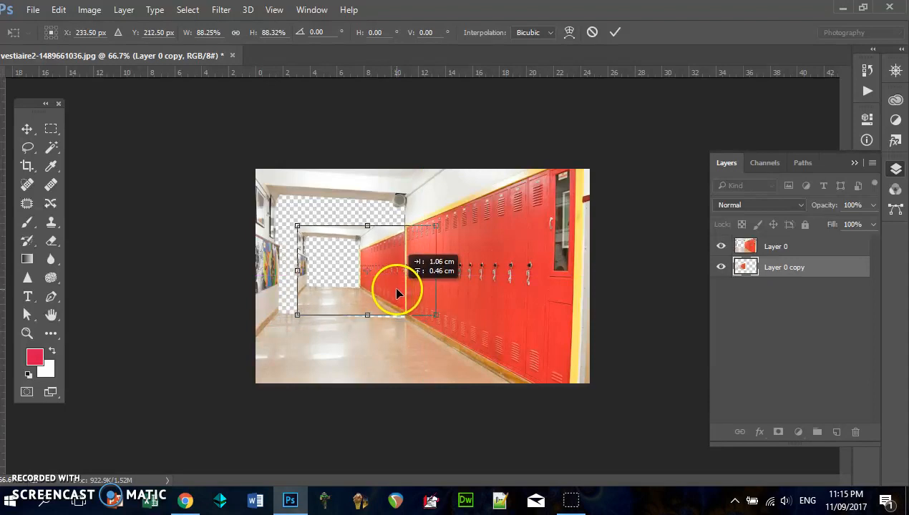
left_click_drag(400, 294, 345, 303)
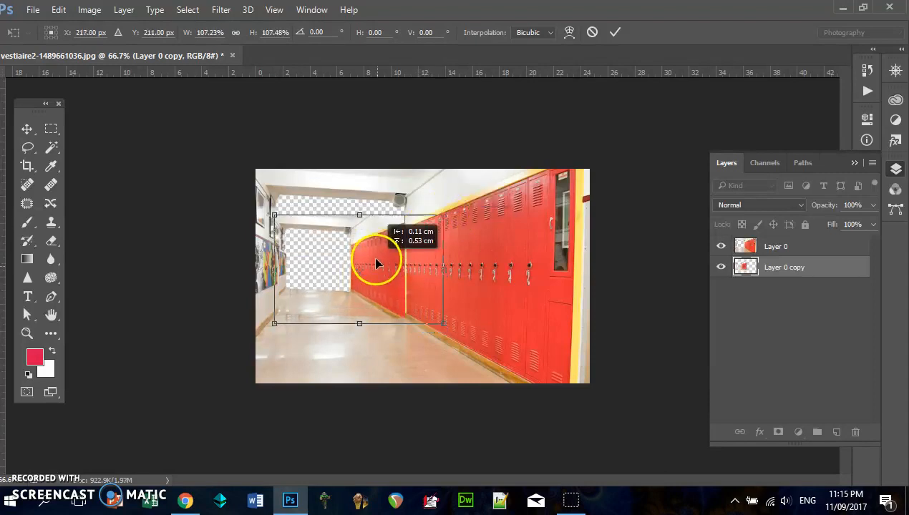
- Fine-tune the copy's size and position until its lockers match the corridor end
left_click_drag(379, 264, 451, 217)
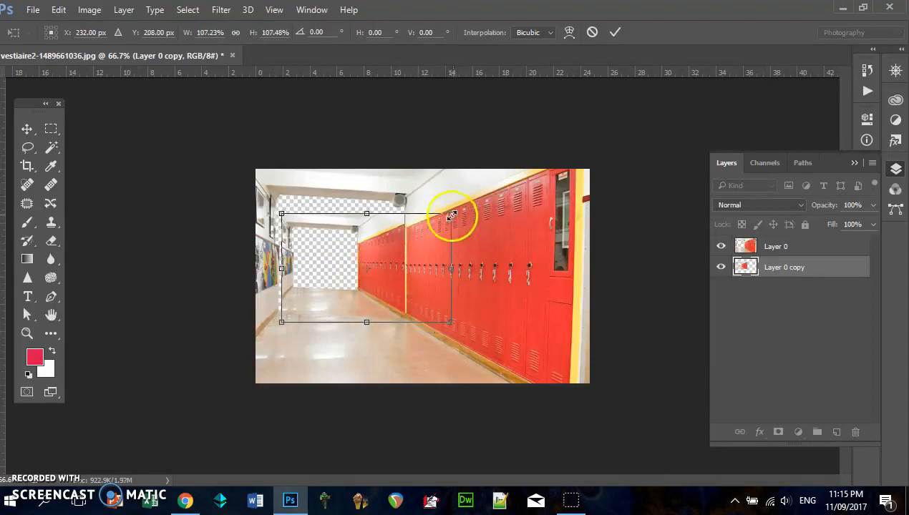
left_click_drag(452, 216, 448, 222)
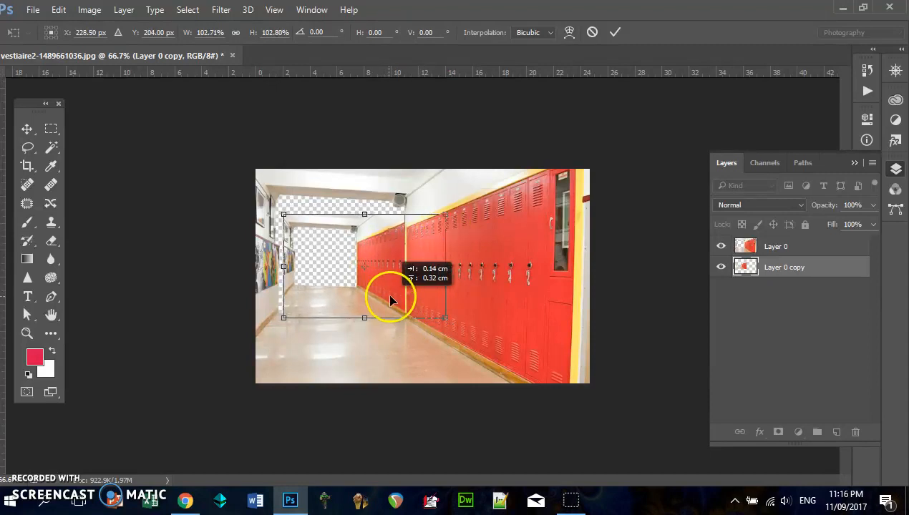
left_click_drag(390, 301, 392, 304)
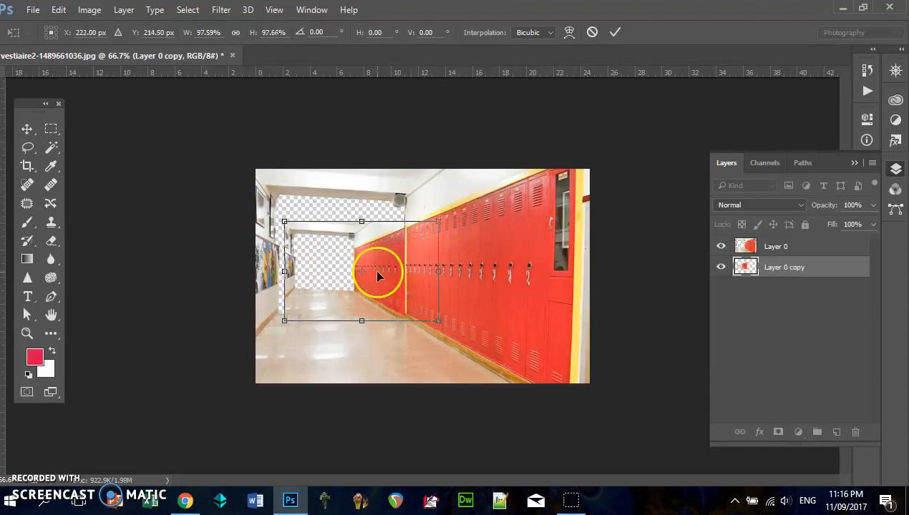
left_click_drag(380, 276, 379, 270)
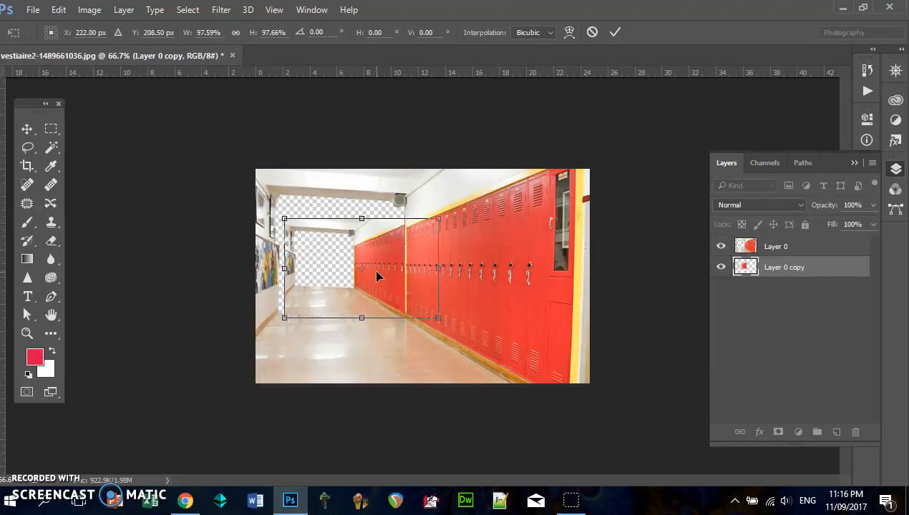
mouse_move(429, 238)
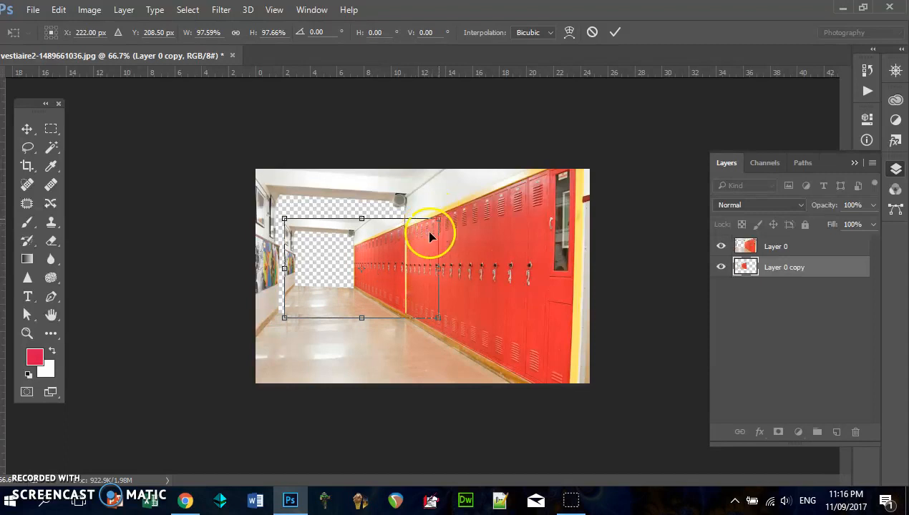
left_click_drag(430, 236, 439, 240)
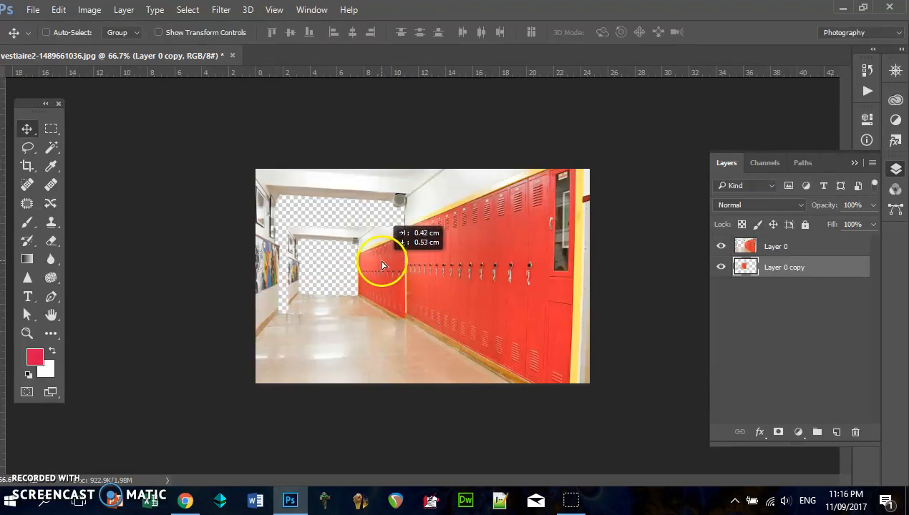
left_click_drag(382, 265, 379, 263)
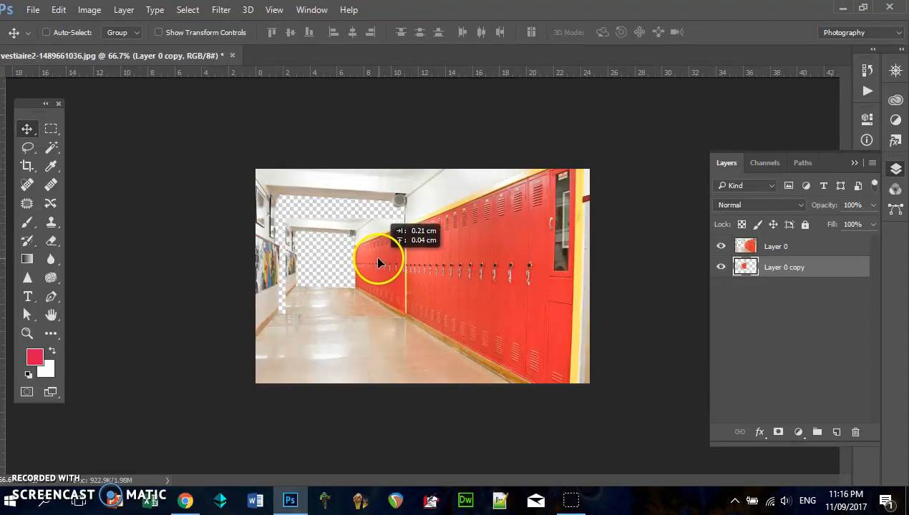
left_click_drag(380, 263, 464, 342)
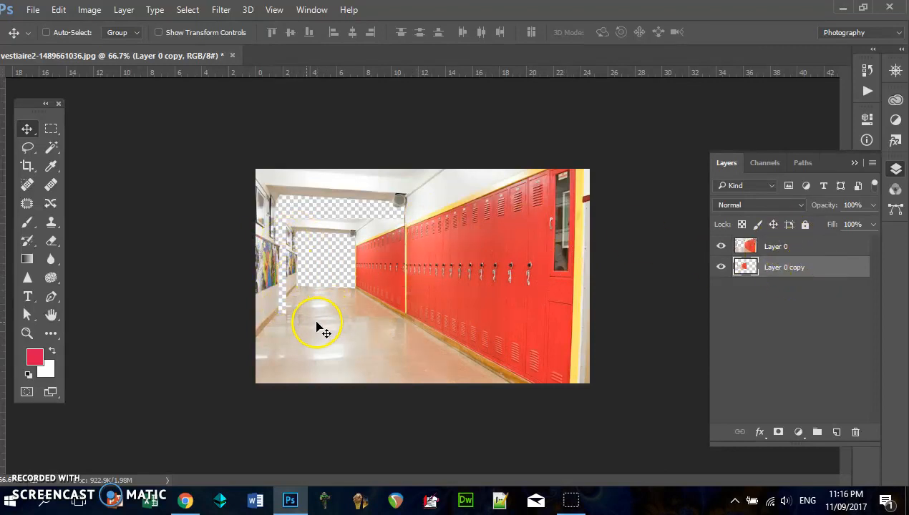
mouse_move(340, 297)
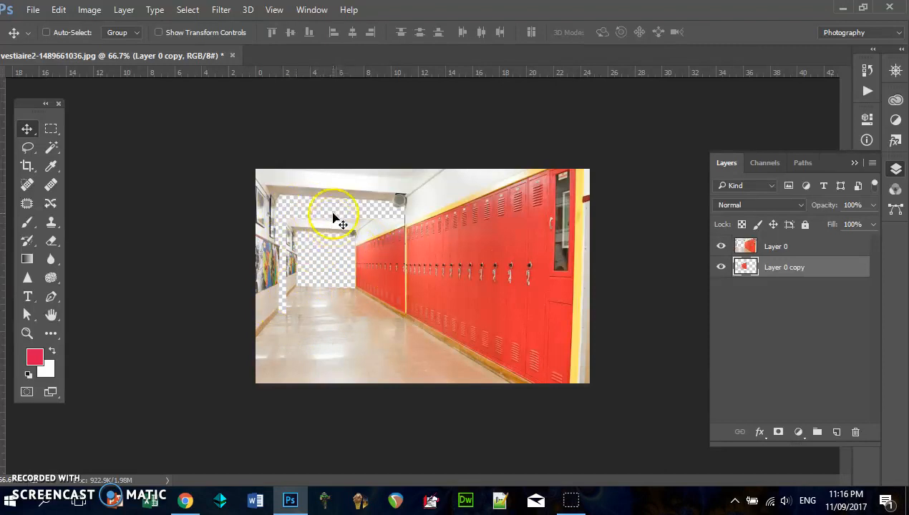
mouse_move(376, 225)
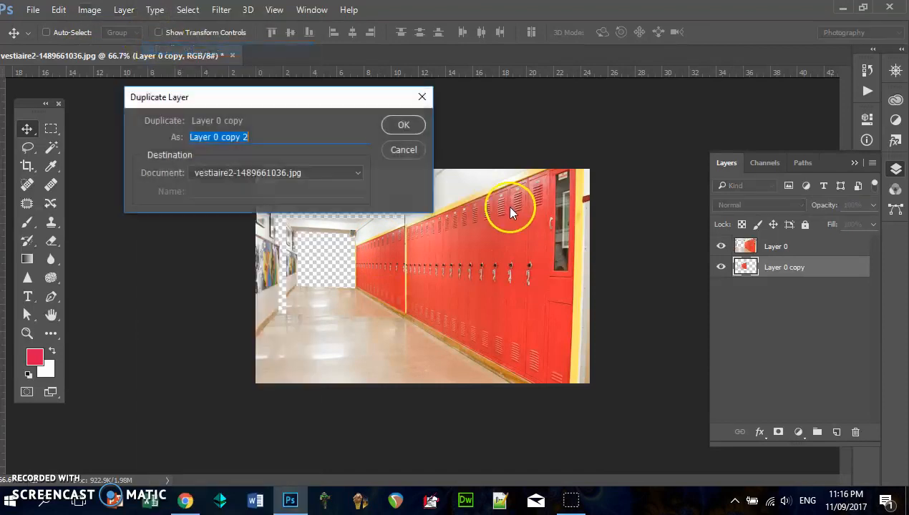
- Add Layer 0 copy 2 and copy 3, each shrunk and placed deeper in the corridor
left_click(403, 124)
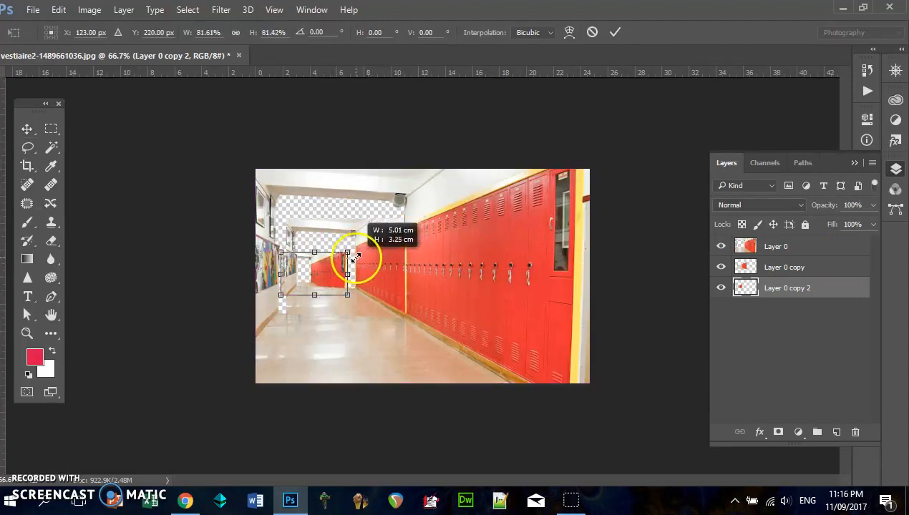
left_click_drag(347, 254, 329, 247)
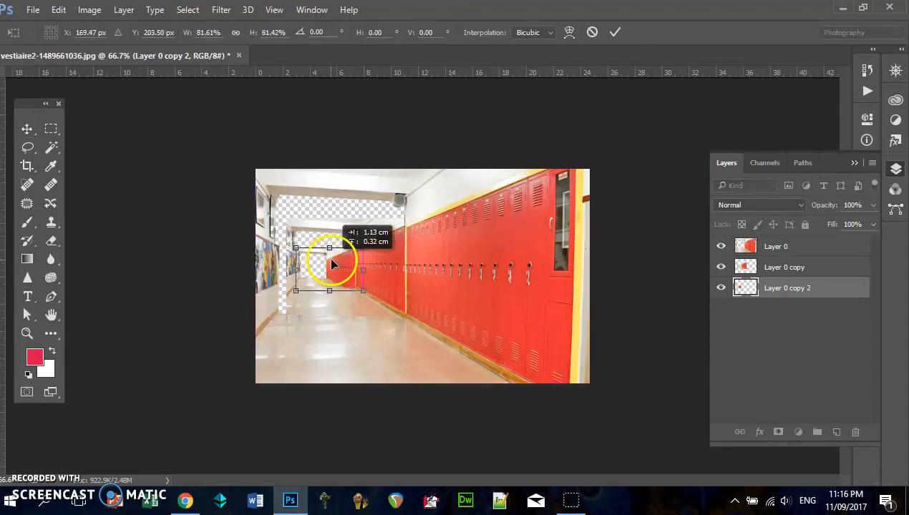
left_click_drag(329, 265, 426, 270)
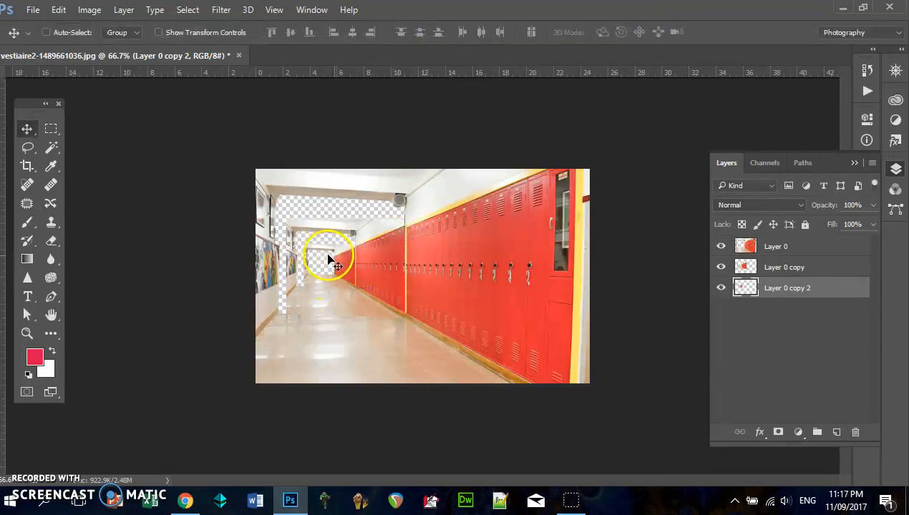
left_click(124, 9)
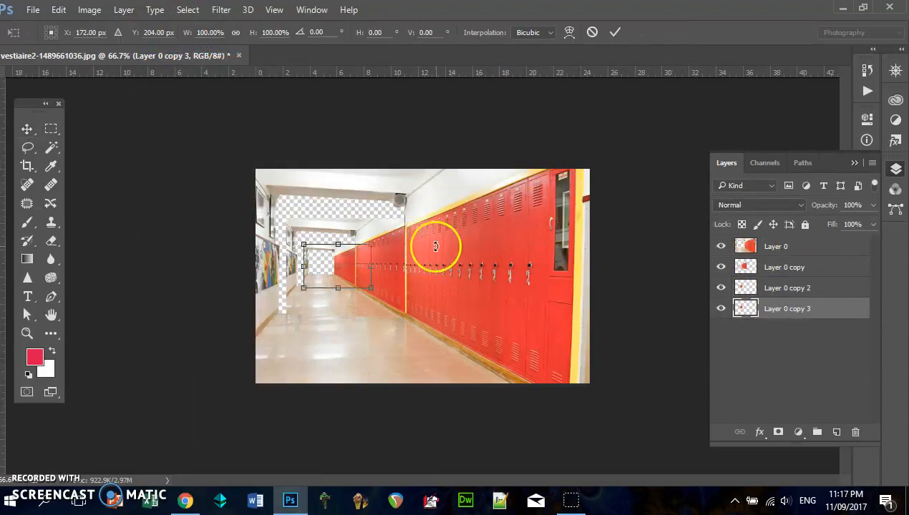
left_click_drag(435, 245, 336, 272)
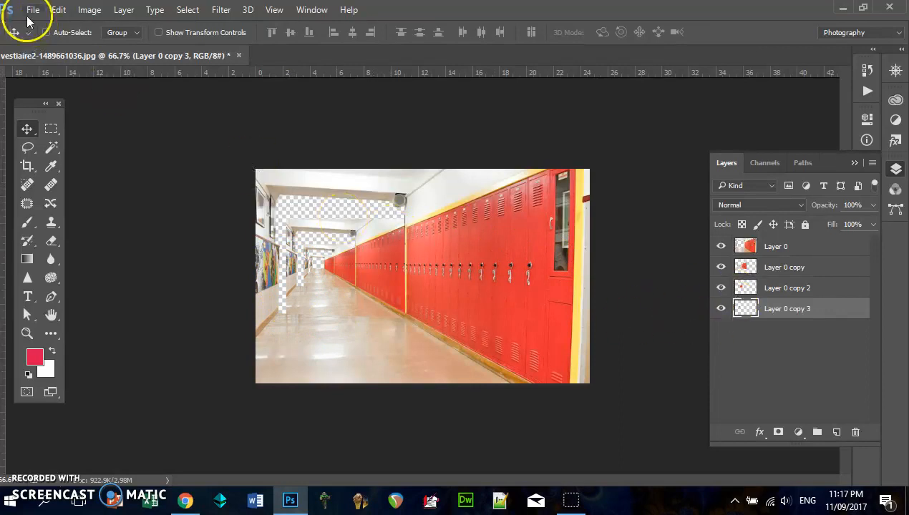
- Save the image as endlesshallway.psd in Photoshop format in the tutorials folder
left_click(32, 9)
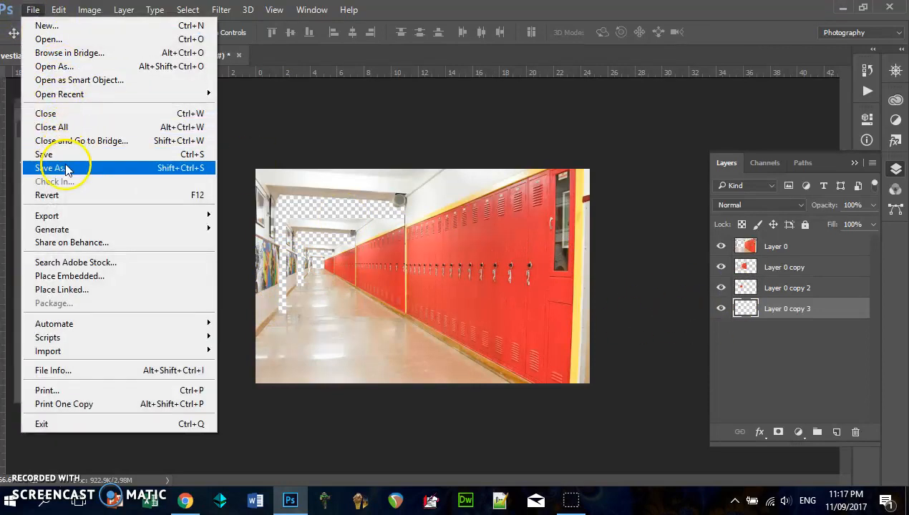
left_click(53, 168)
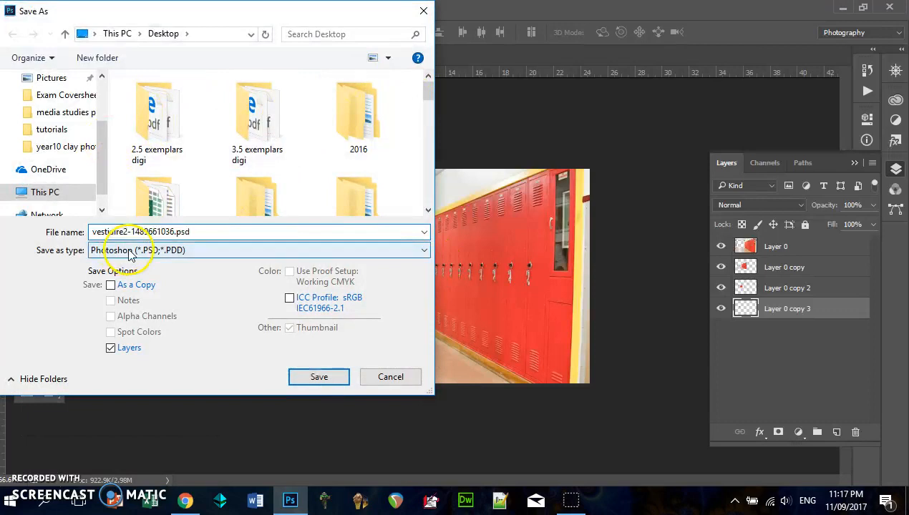
type("ed")
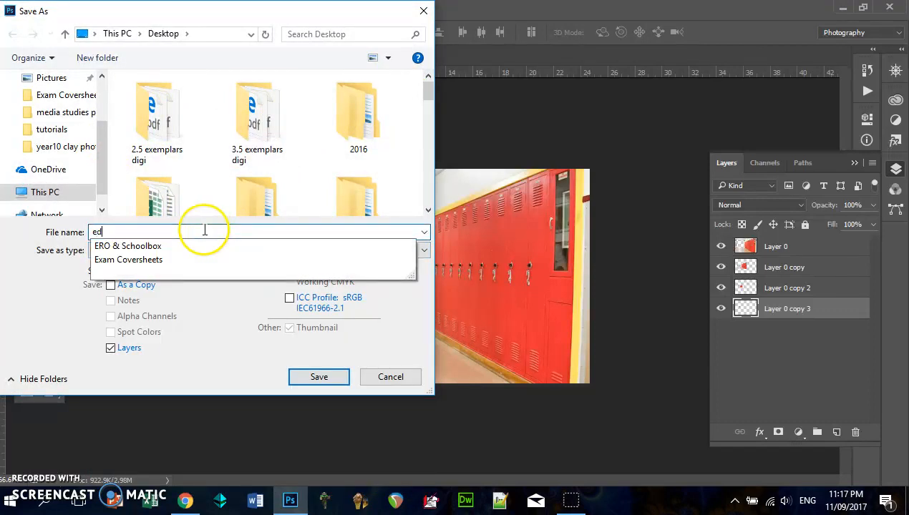
type("ndless")
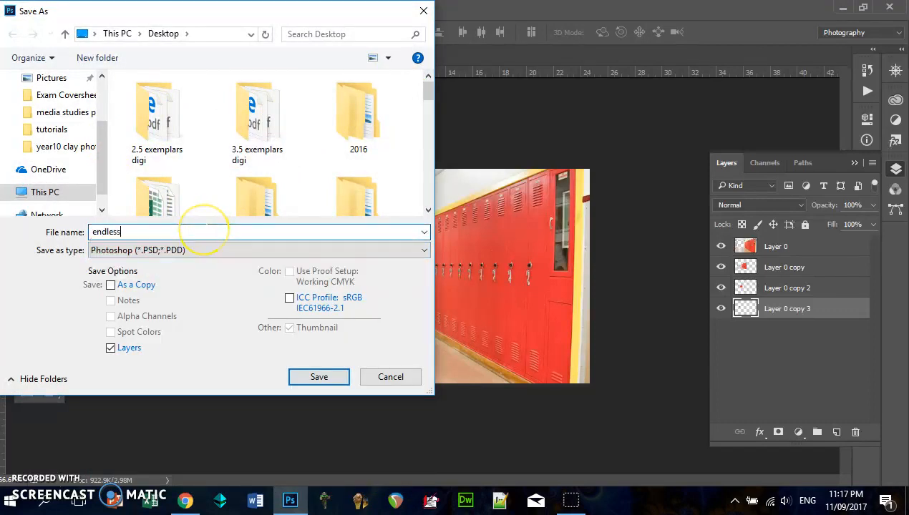
type("hallway")
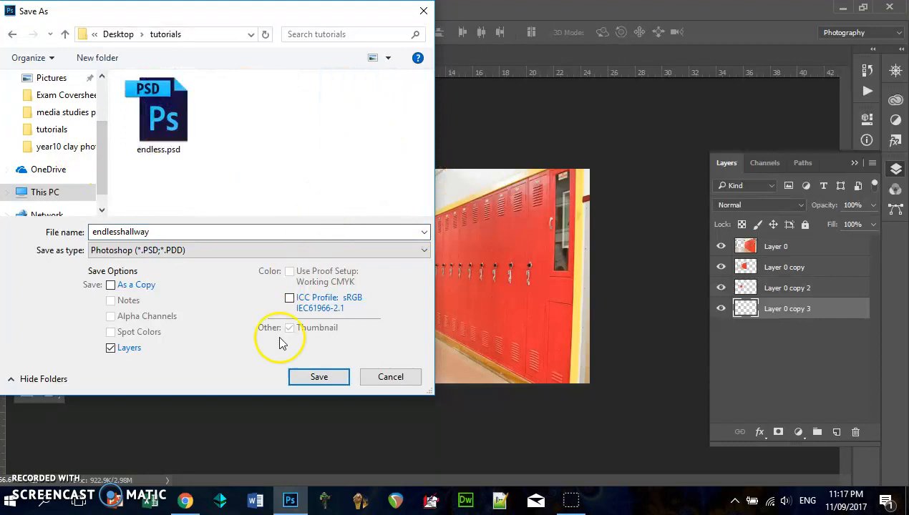
left_click(319, 377)
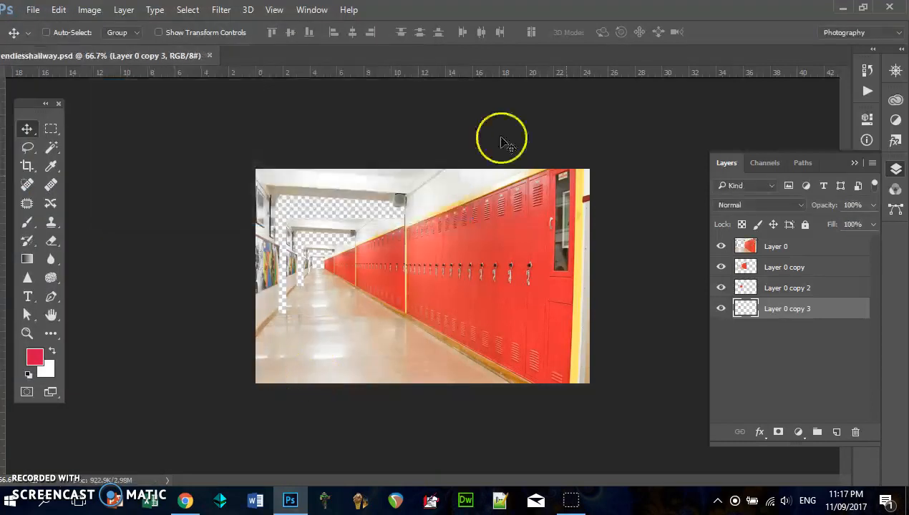
left_click(33, 10)
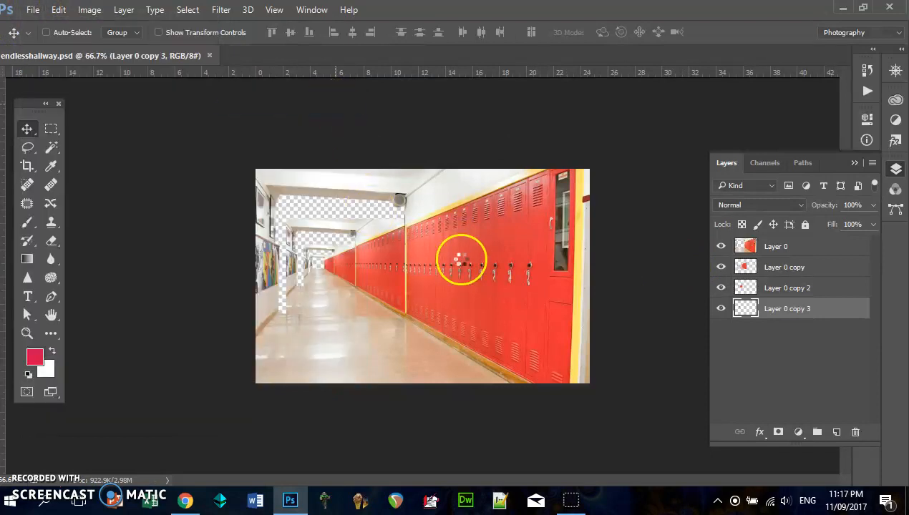
- Open the original vestiaire2 locker photo to bring in as Layer 1
left_click(32, 9)
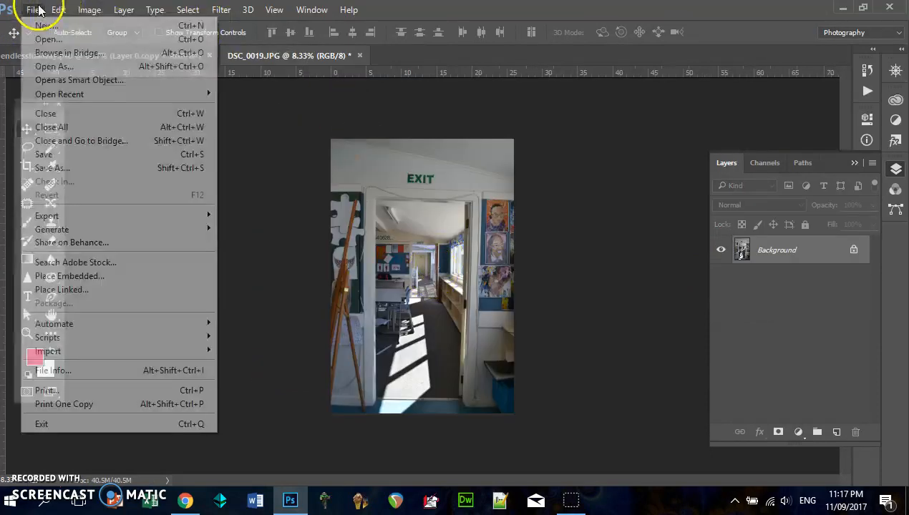
left_click(48, 39)
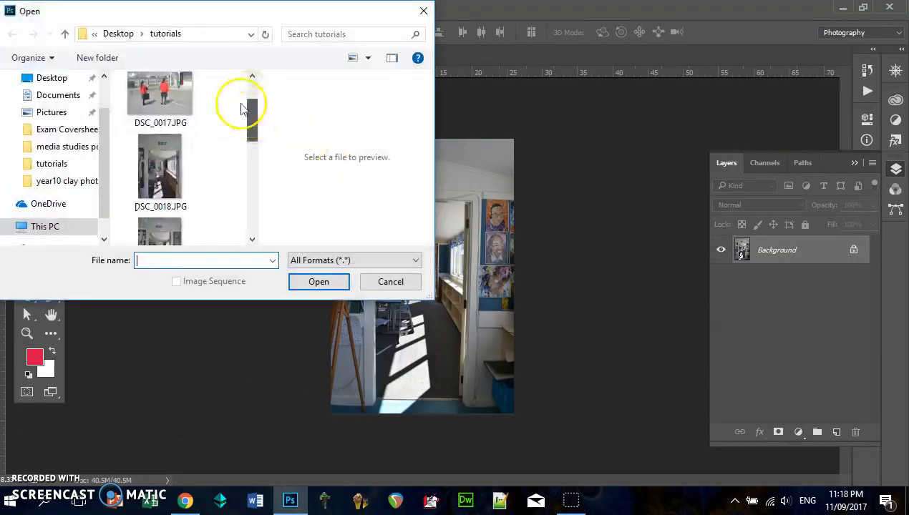
left_click(51, 77)
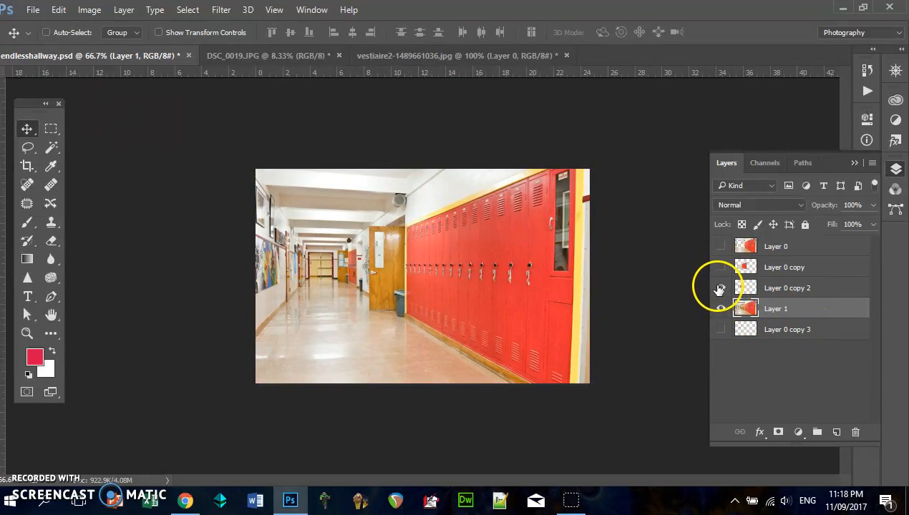
- Move Layer 1 beneath the corridor copies and leave its visibility turned off
left_click(721, 288)
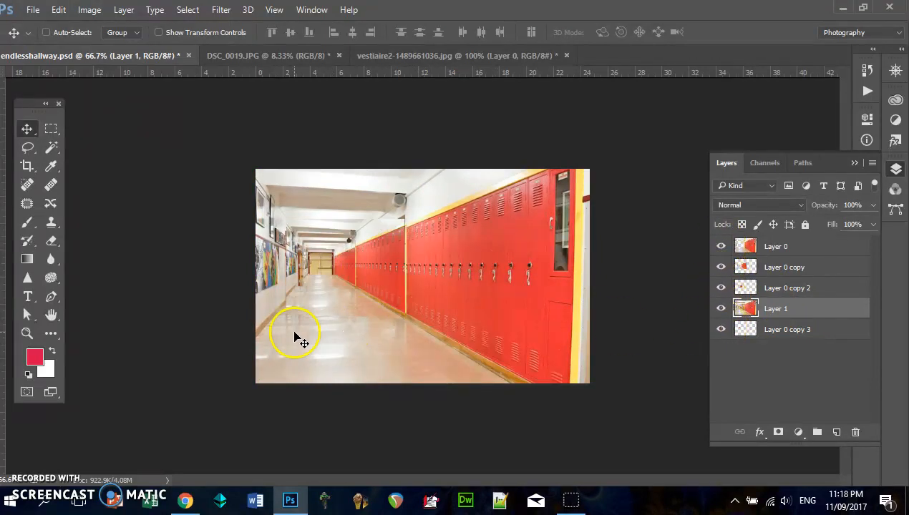
mouse_move(383, 283)
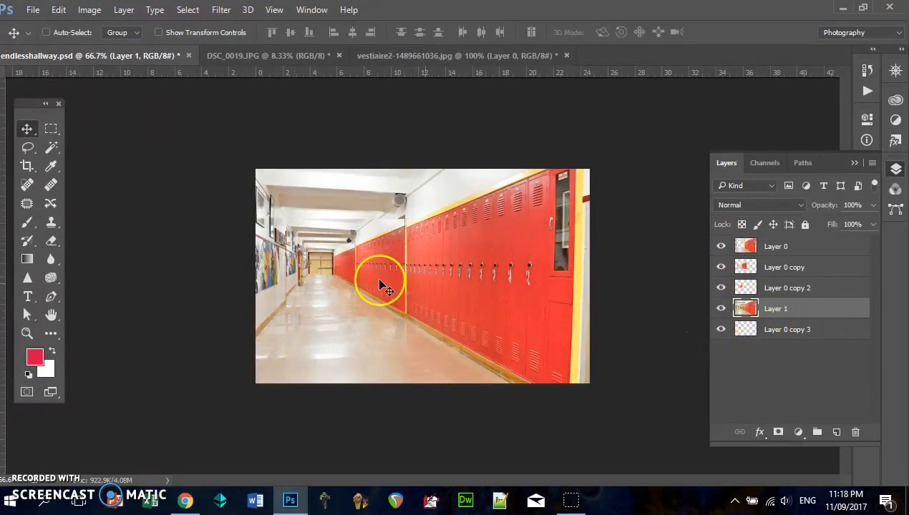
left_click_drag(383, 279, 336, 297)
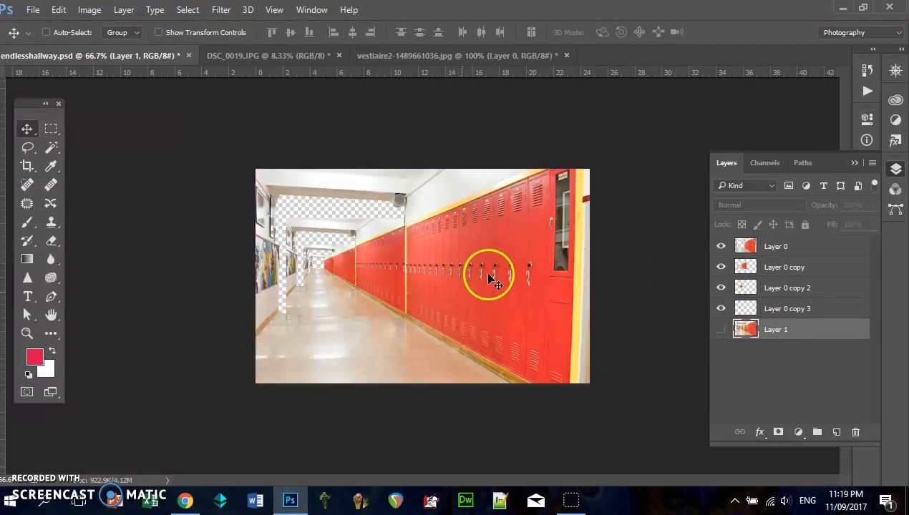
left_click(722, 329)
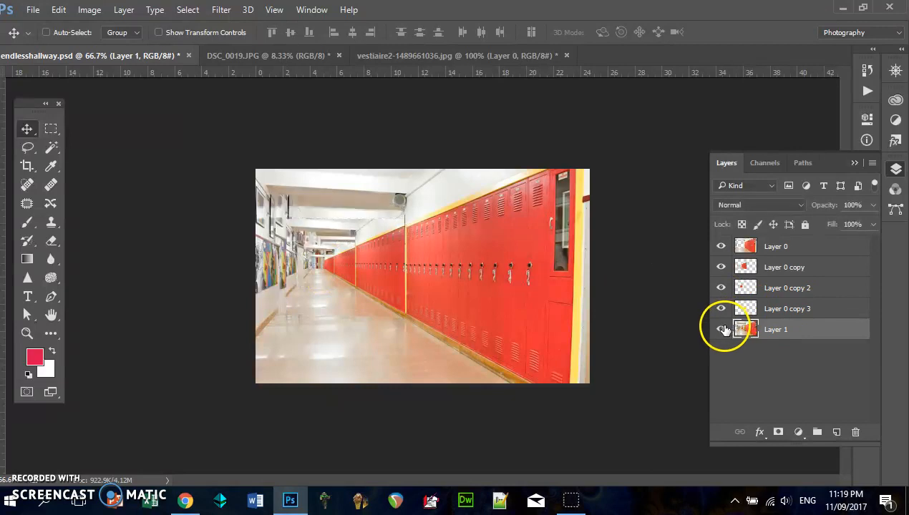
left_click(721, 329)
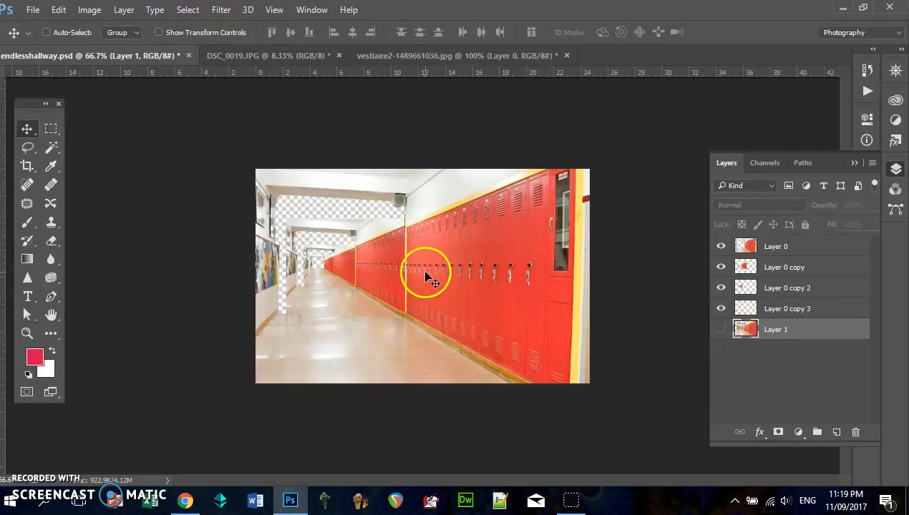
left_click(26, 334)
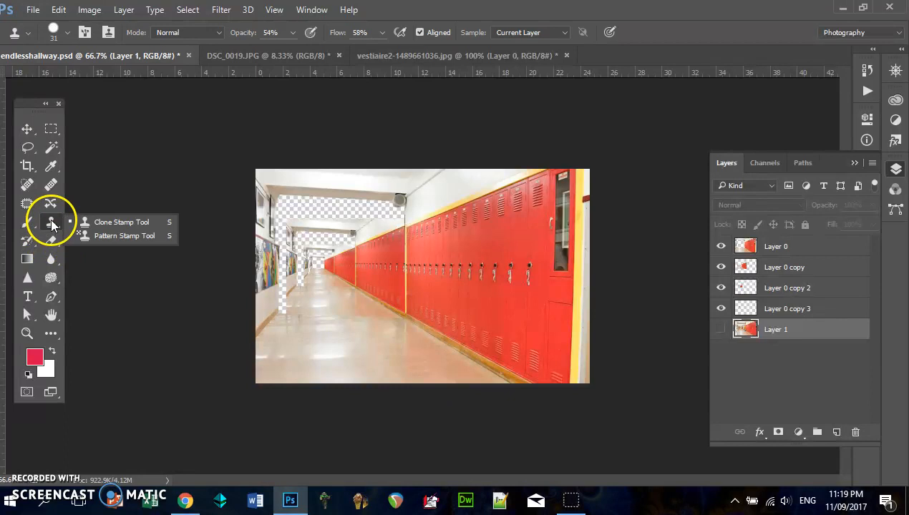
- Flatten endlesshallway.psd to one Background layer, discarding hidden Layer 1
left_click(123, 9)
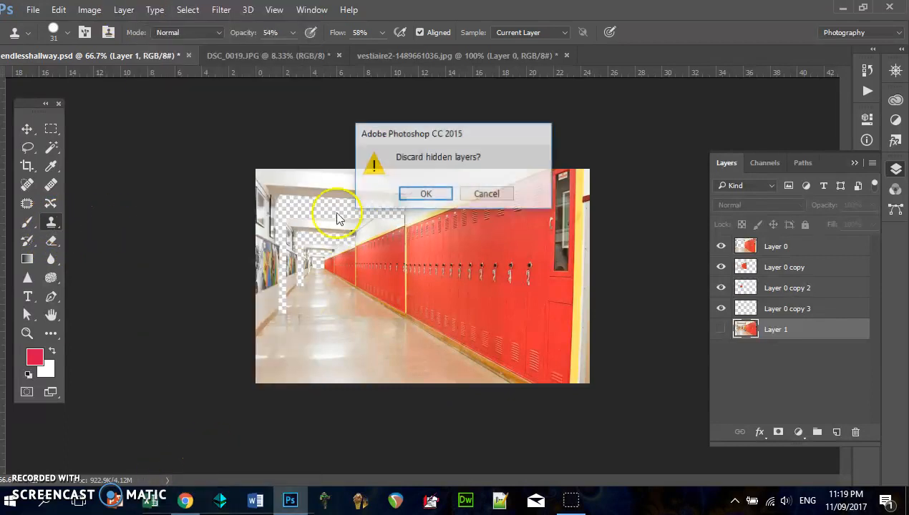
left_click(426, 193)
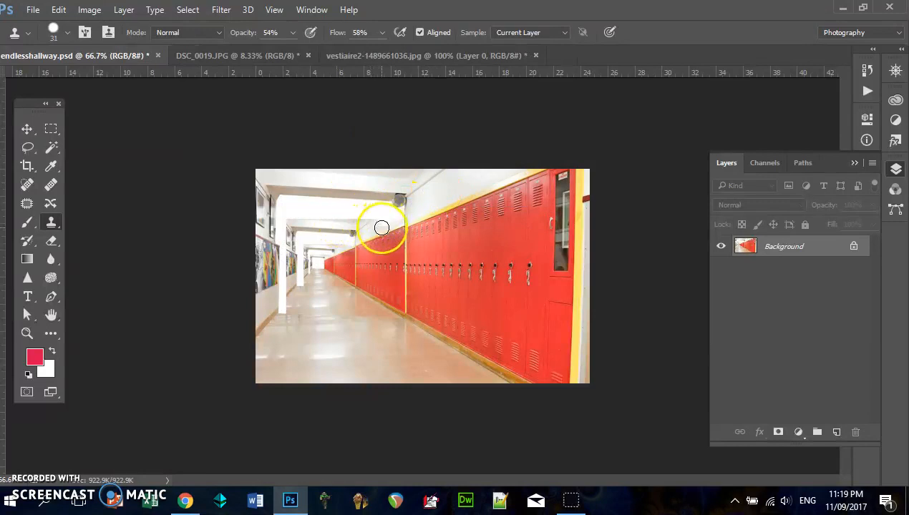
mouse_move(377, 217)
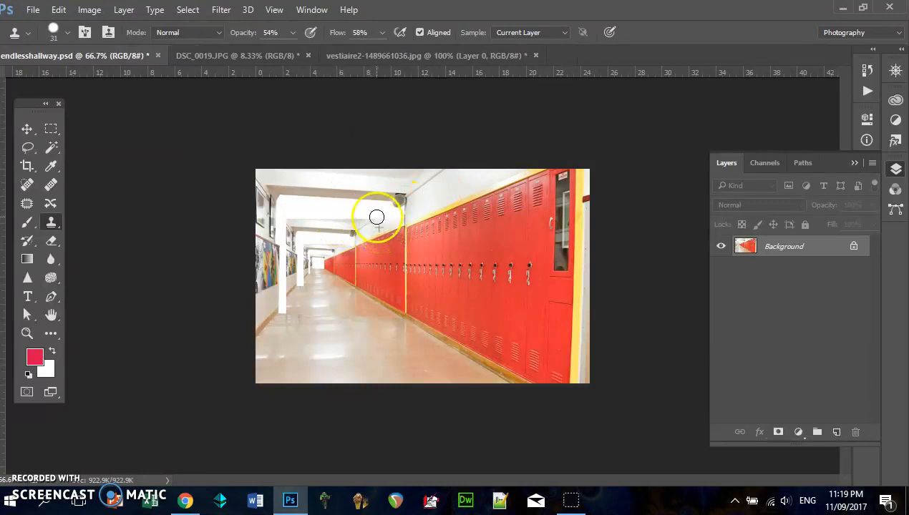